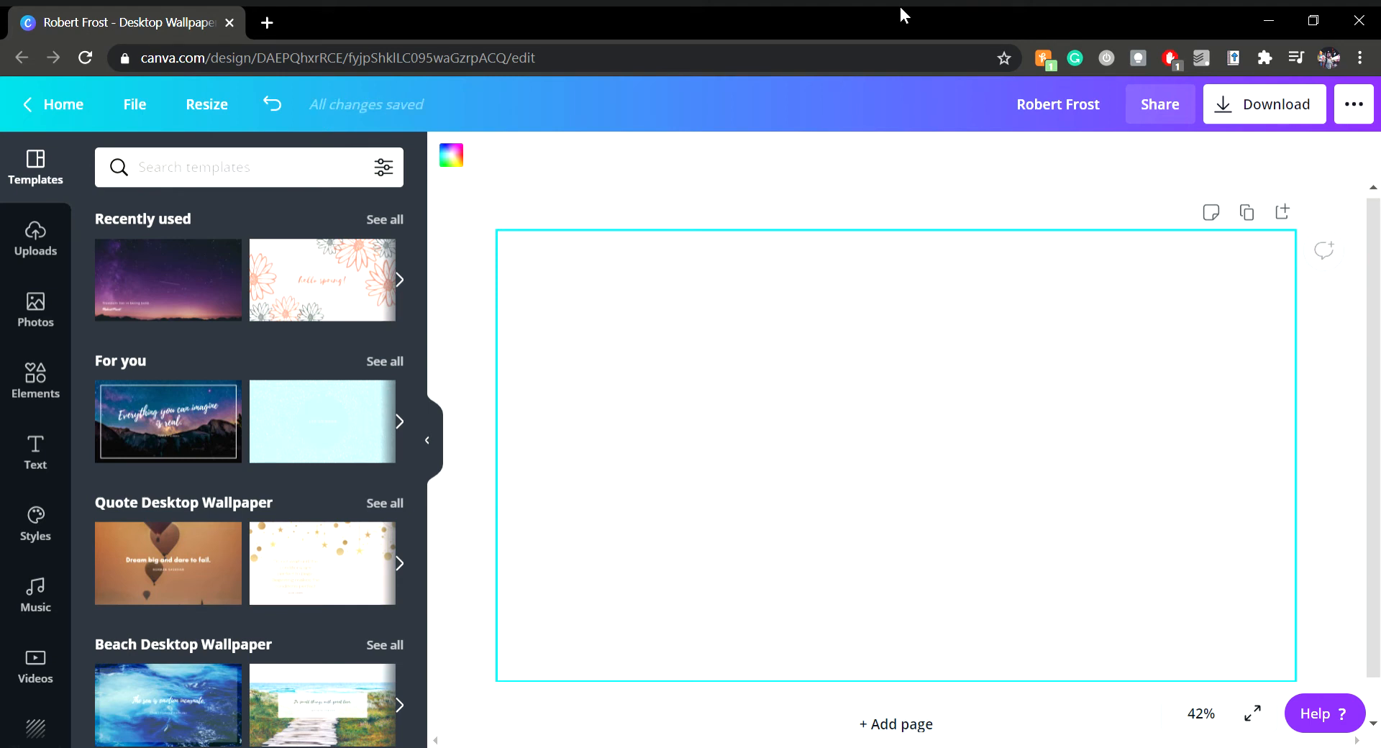
mouse_move(1322, 331)
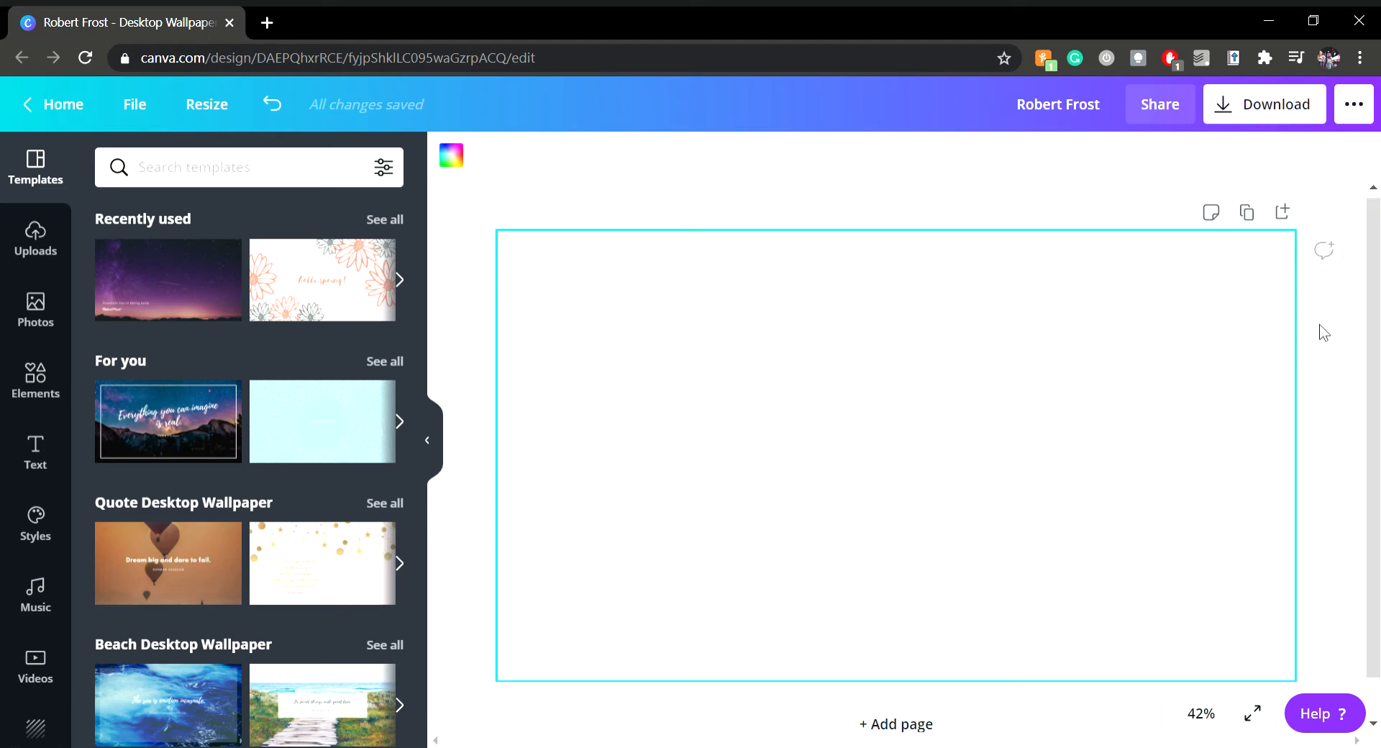
mouse_move(736, 263)
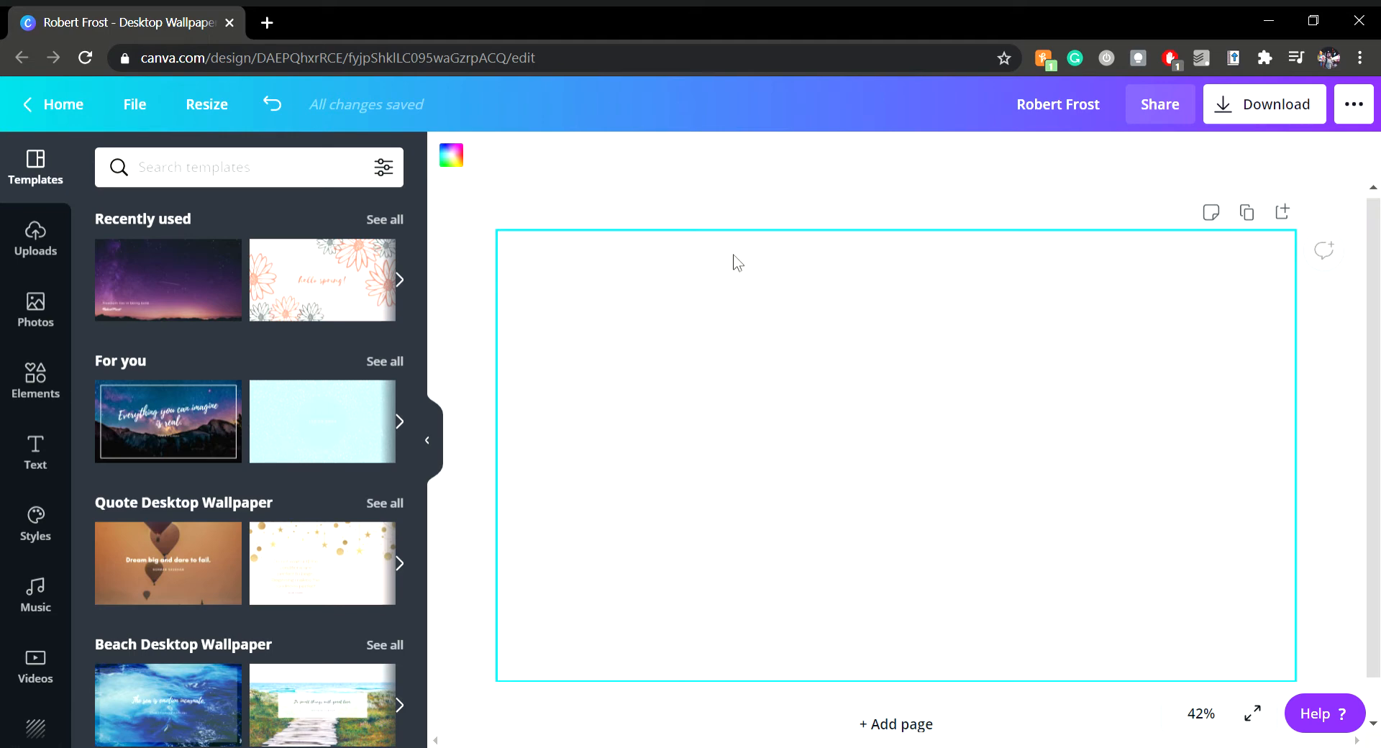
Add the Christmas family-with-gift stock photo from the Photos library onto the page.
click(35, 313)
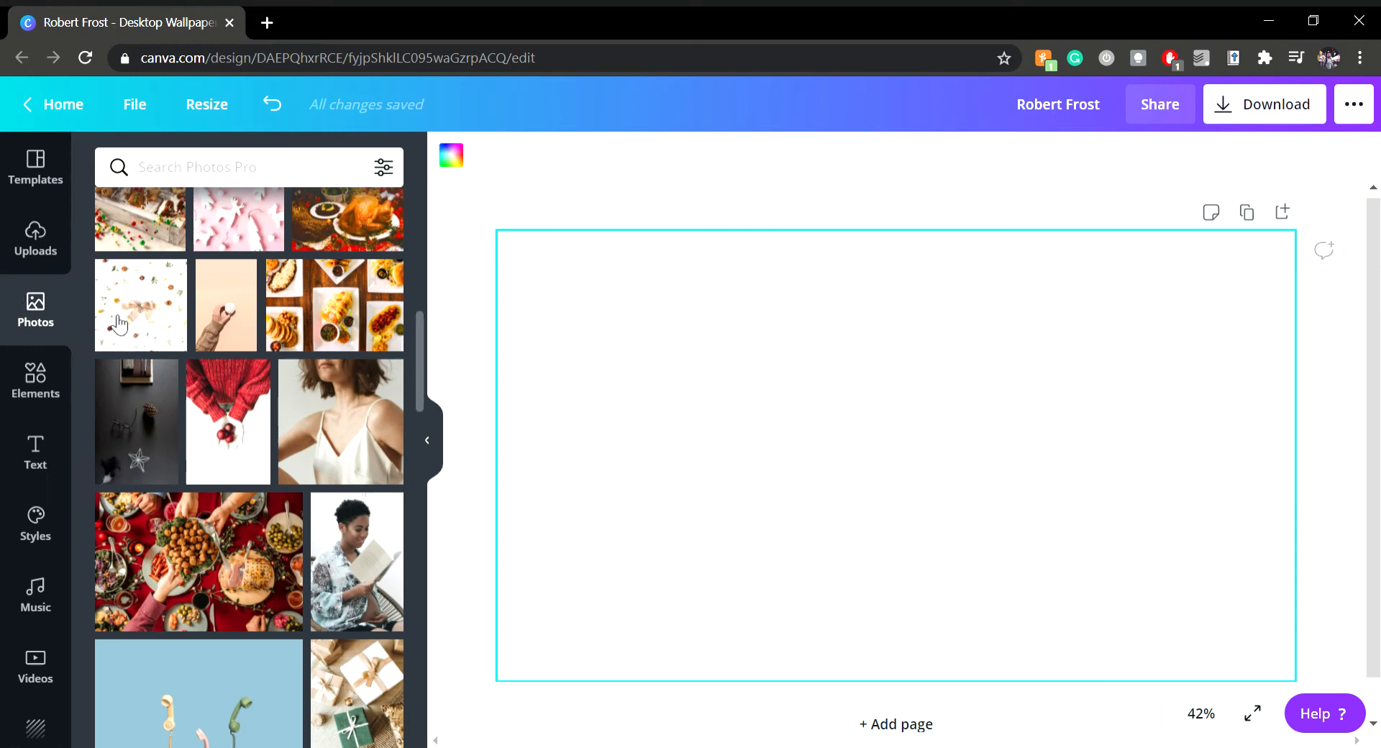
scroll(down, 3)
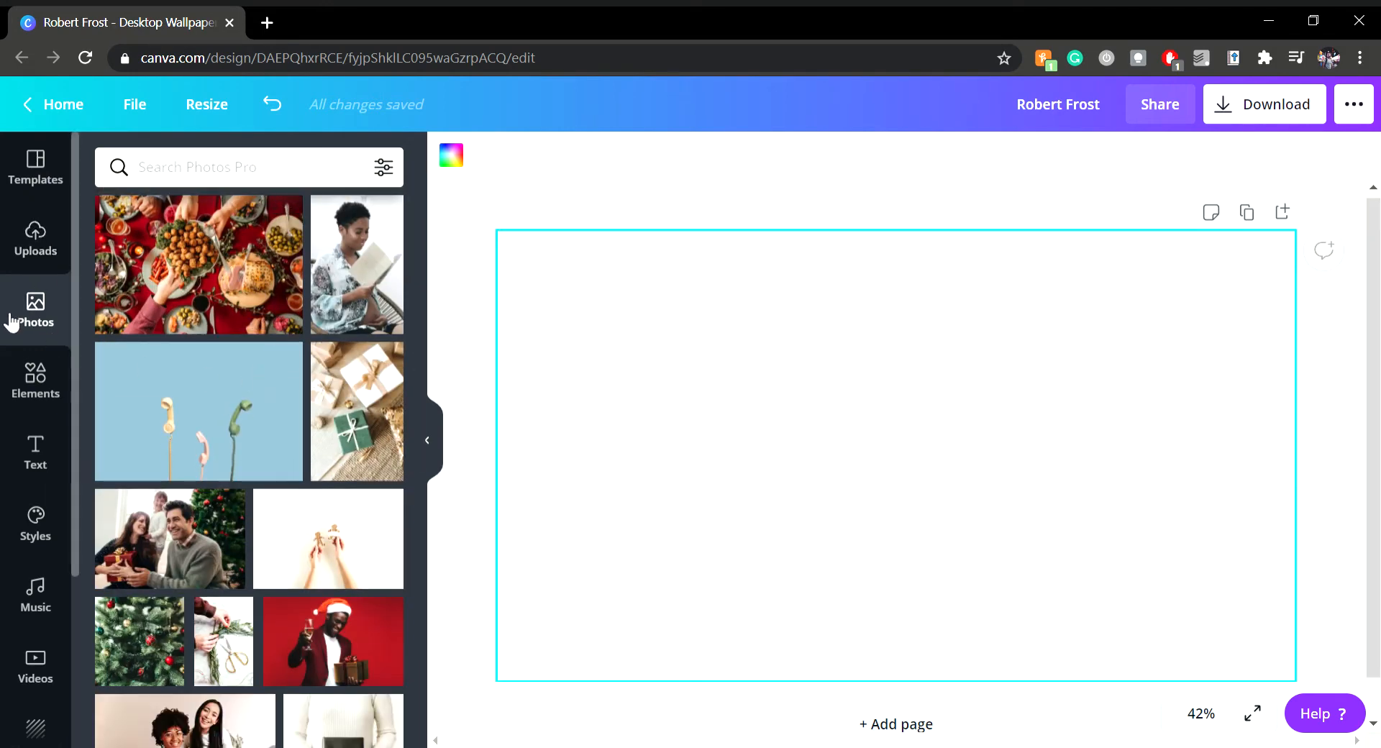
scroll(down, 3)
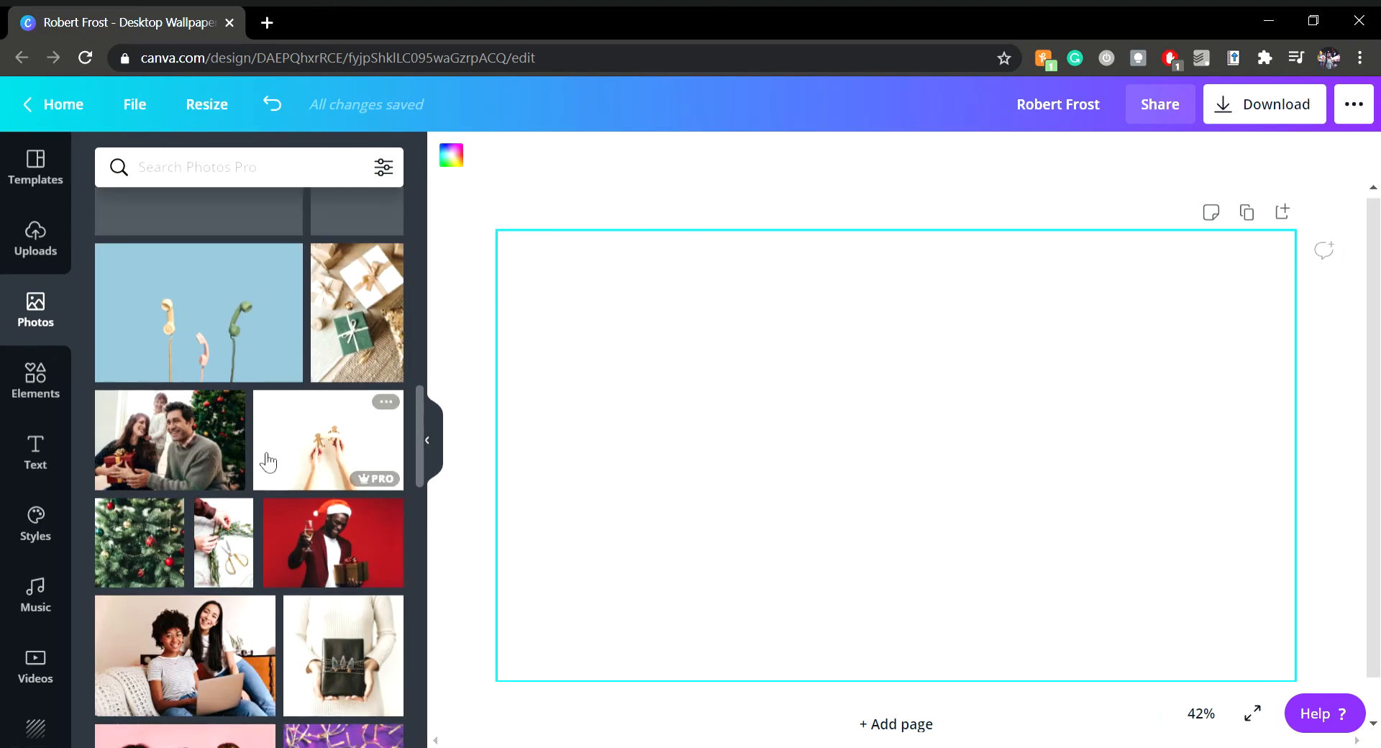
click(169, 440)
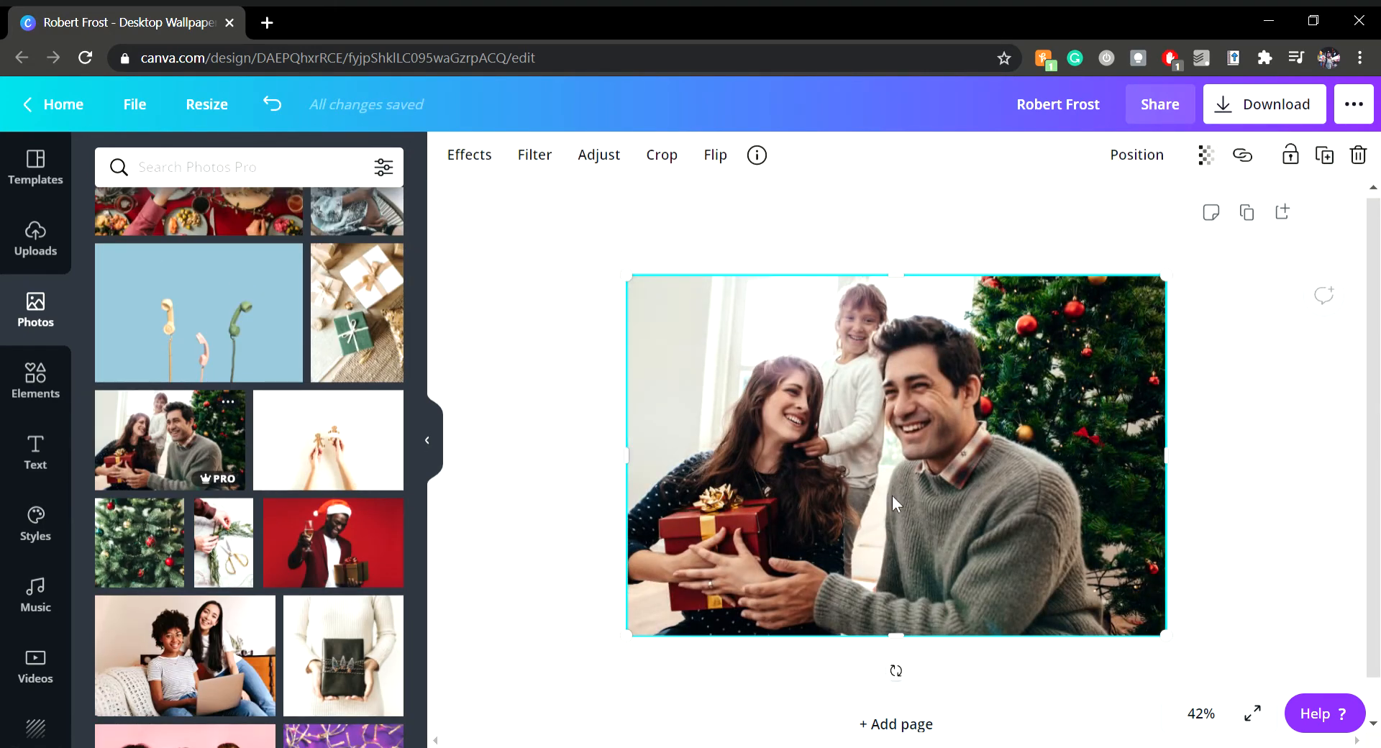
Set the placed Christmas photo as the page background via its context menu.
right_click(894, 503)
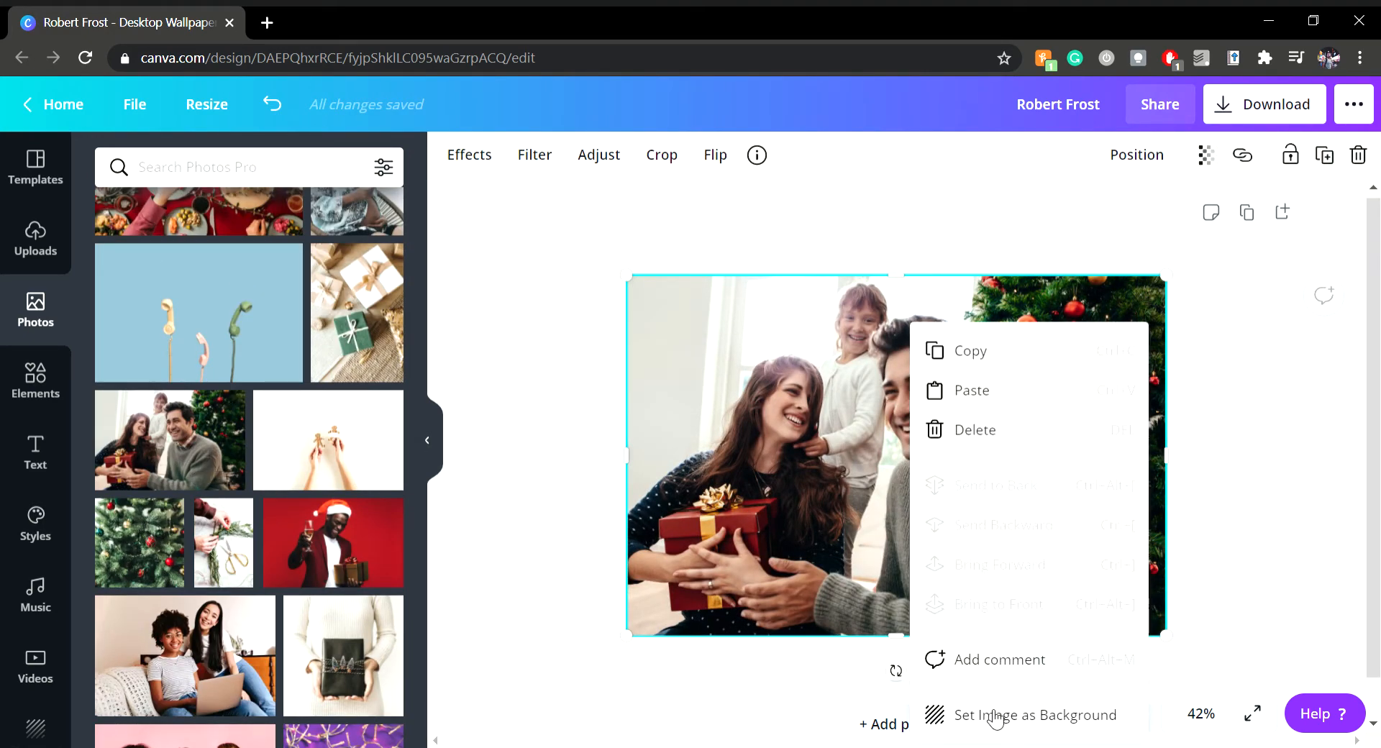
click(1035, 715)
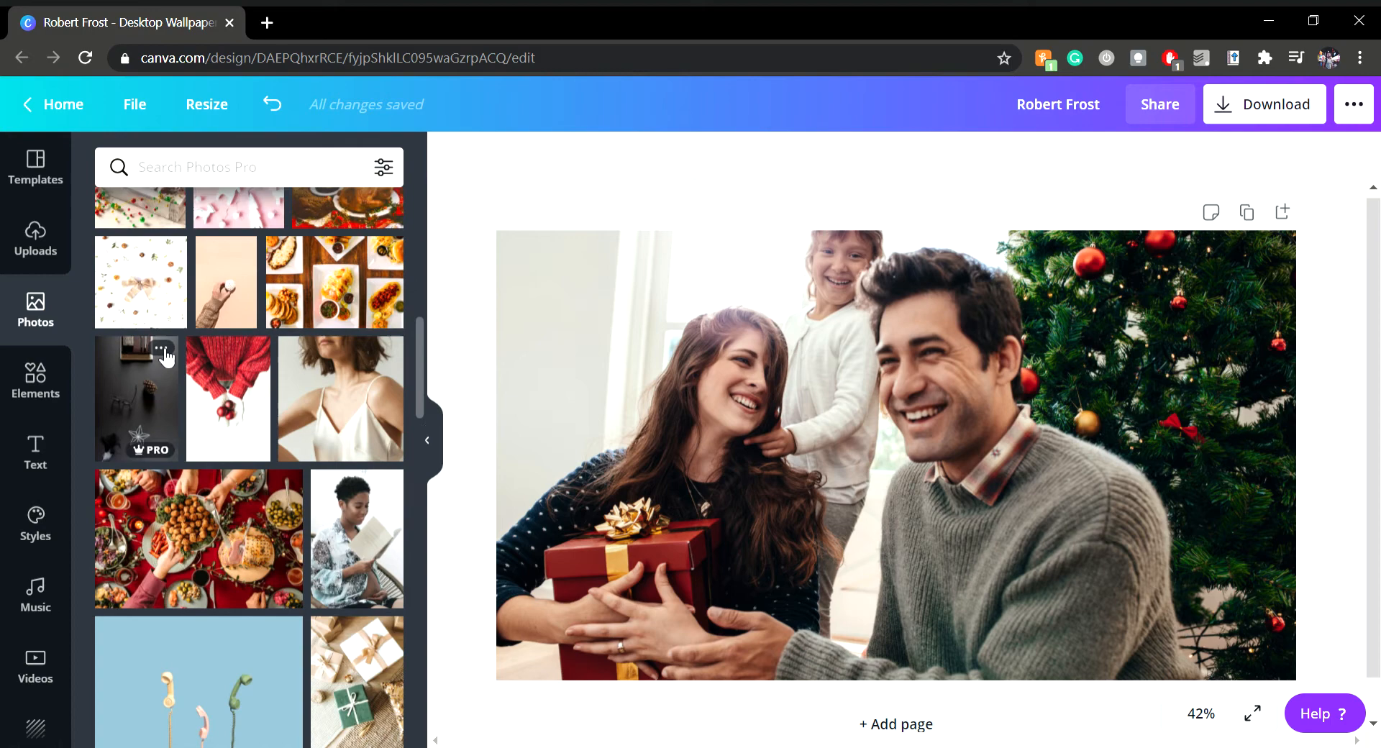
Browse further down the Photos library, leaving the page blank, and activate the Search Photos box.
scroll(down, 3)
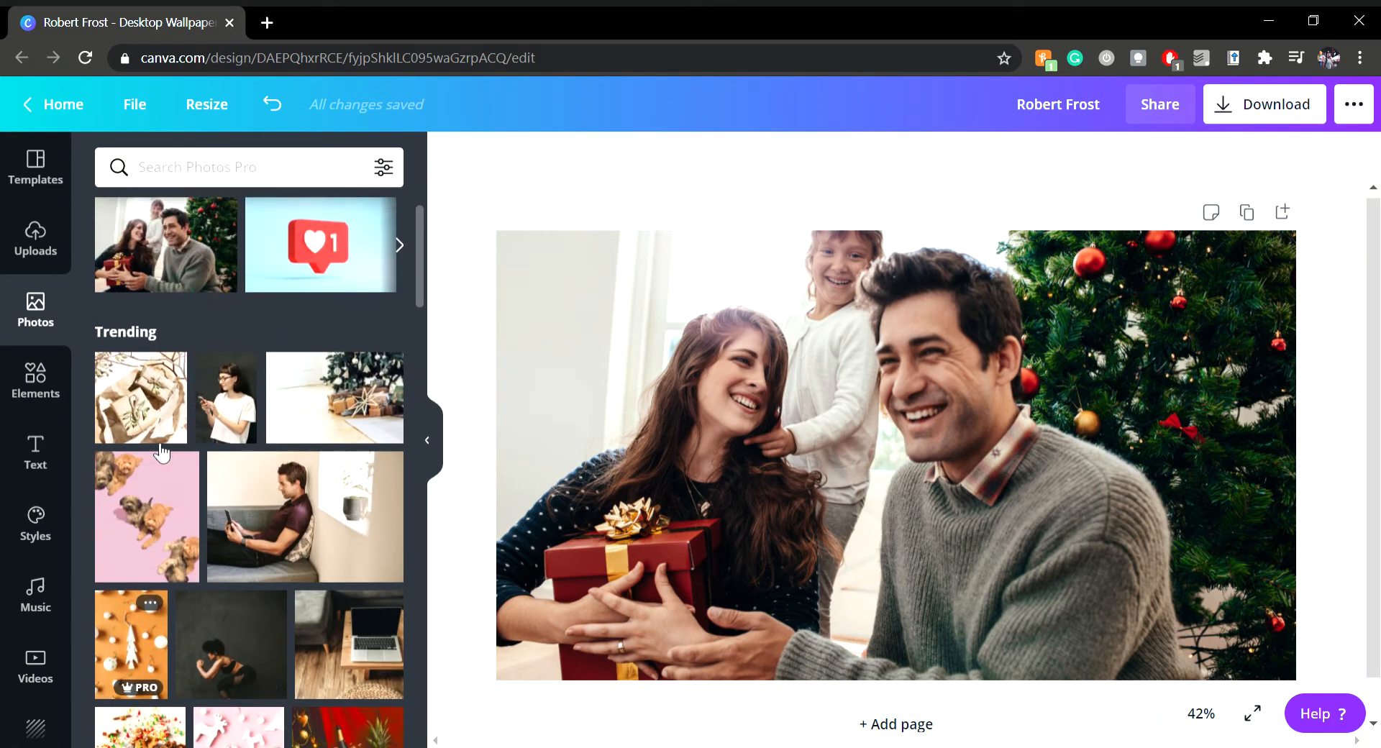
scroll(down, 3)
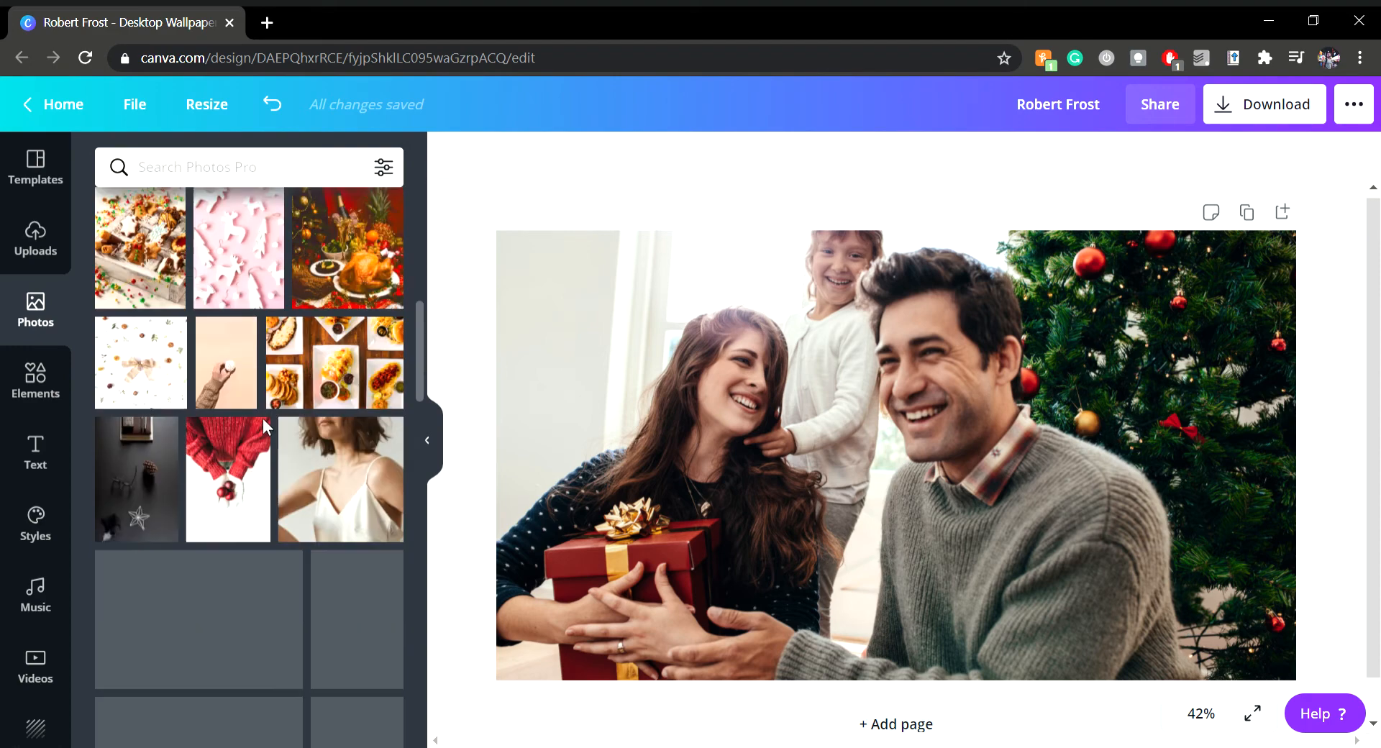
scroll(down, 3)
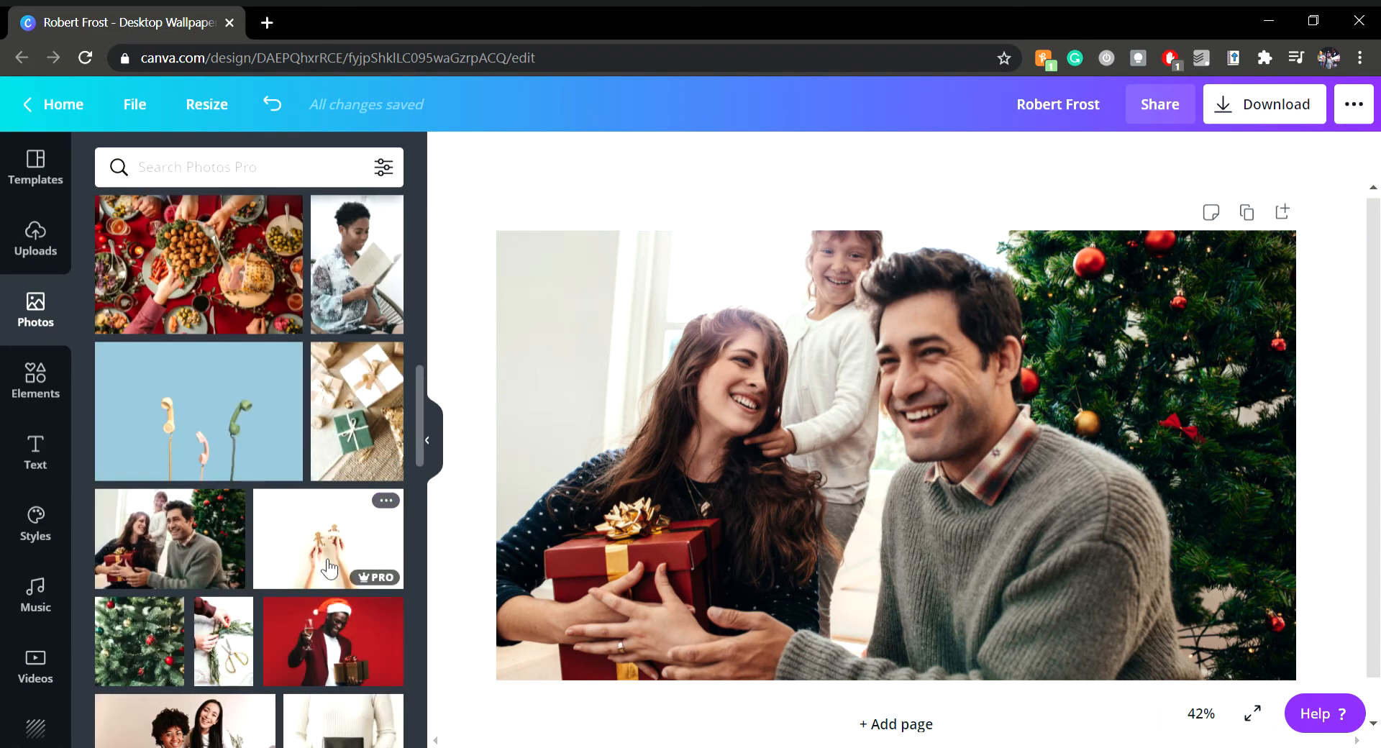
scroll(down, 3)
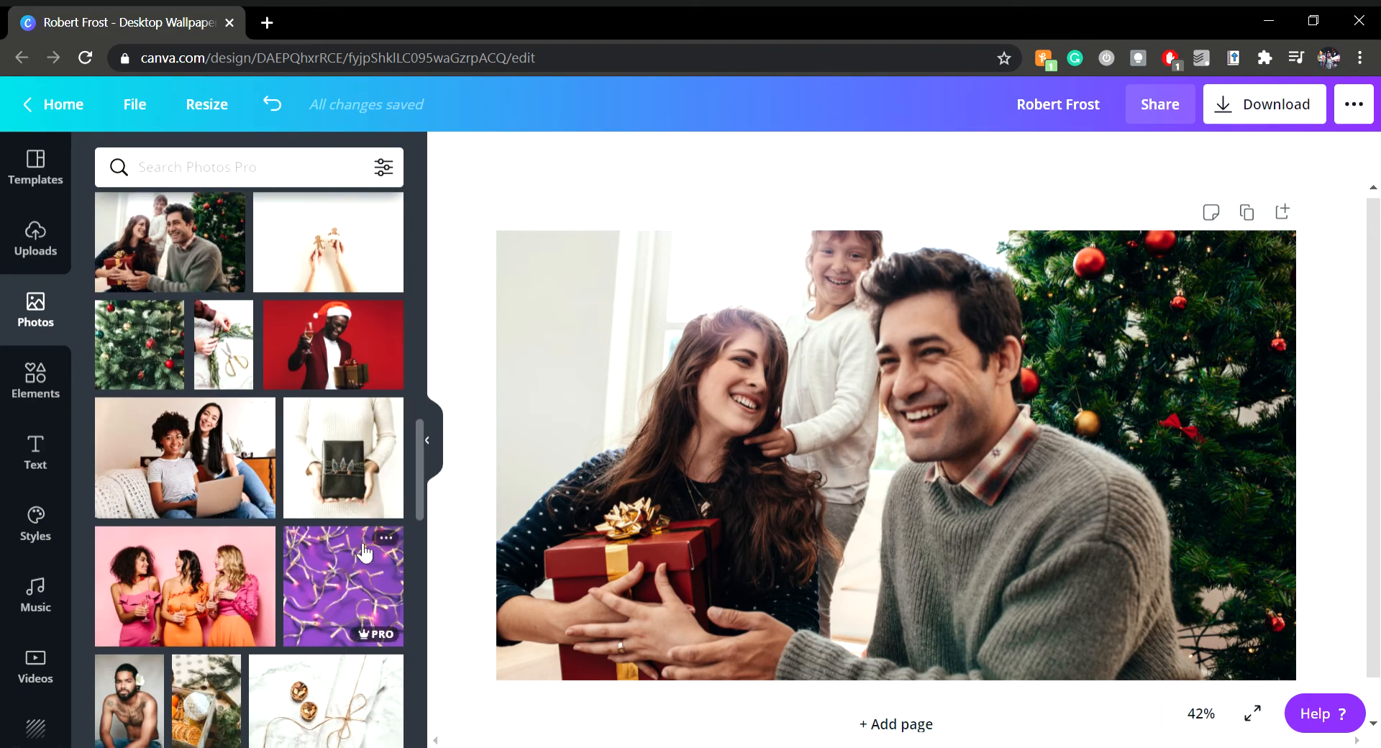
scroll(down, 3)
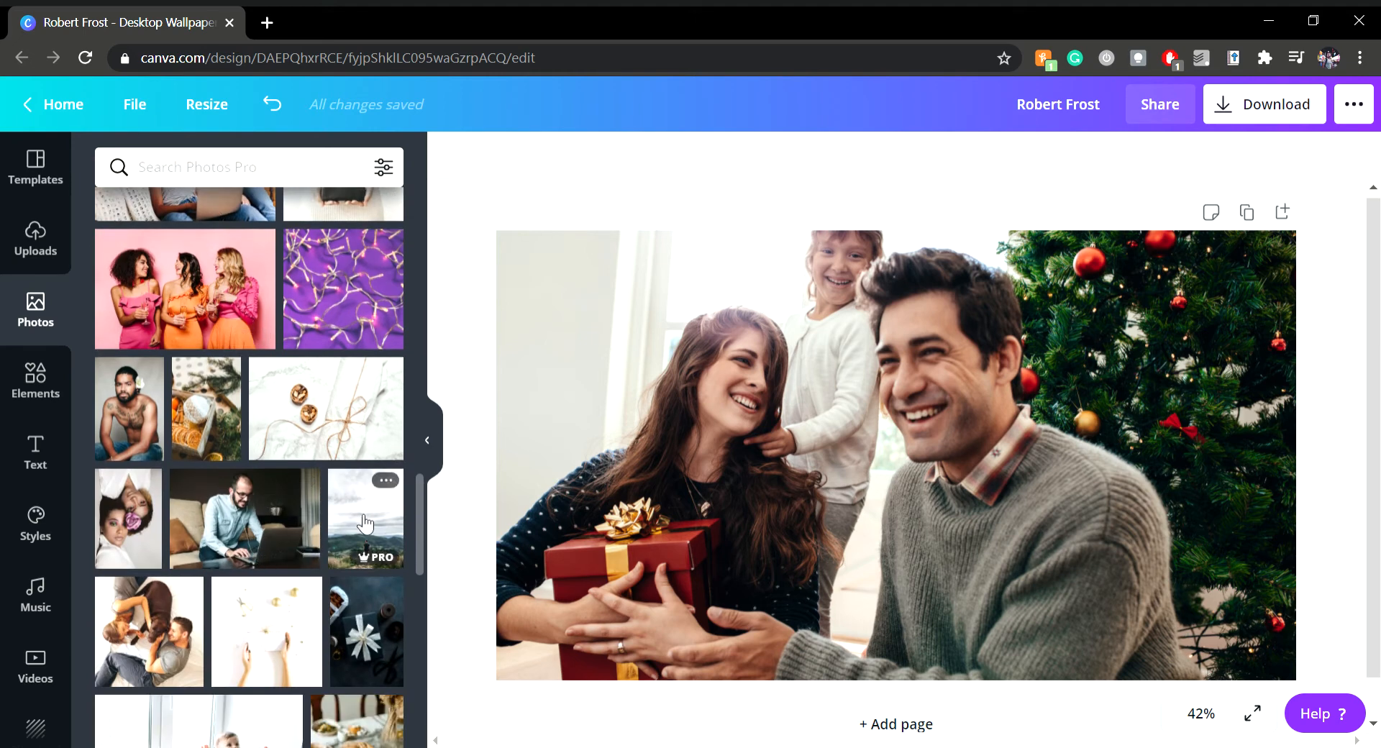
scroll(down, 3)
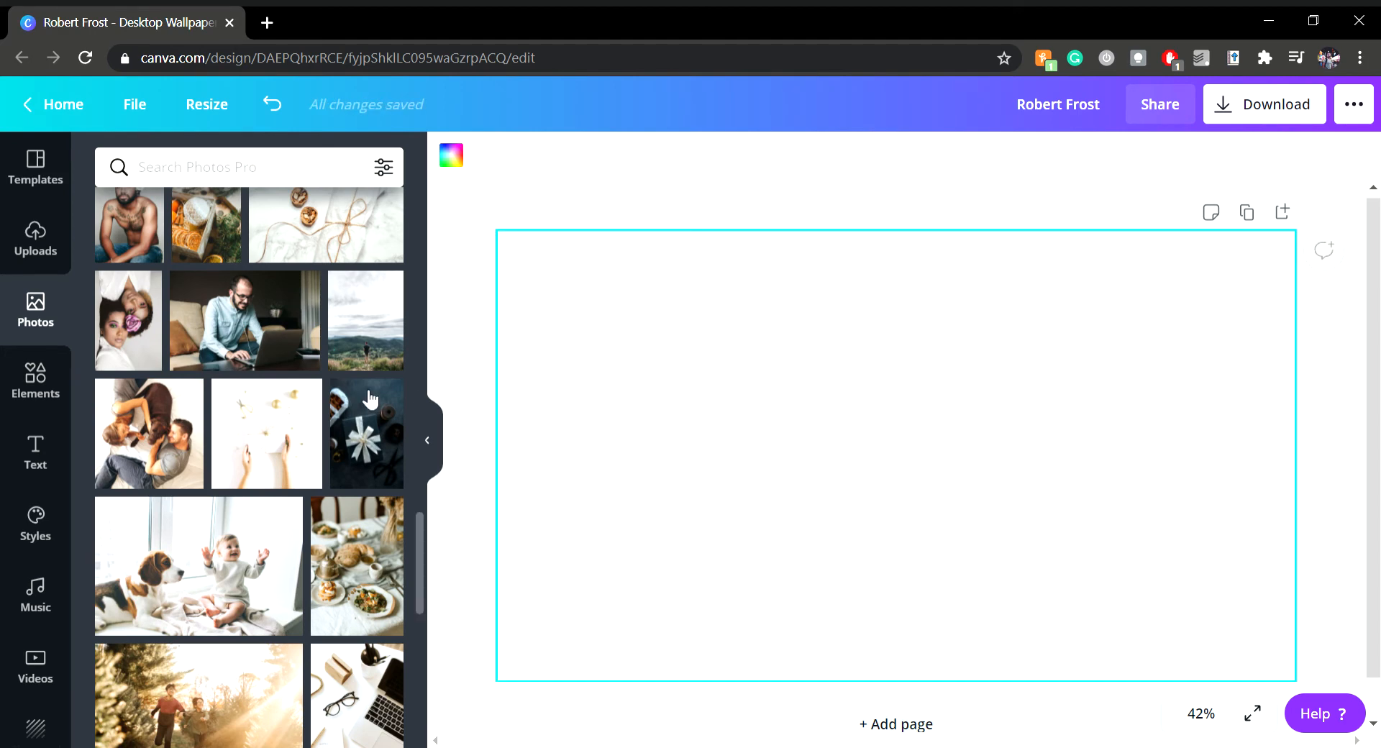
scroll(down, 3)
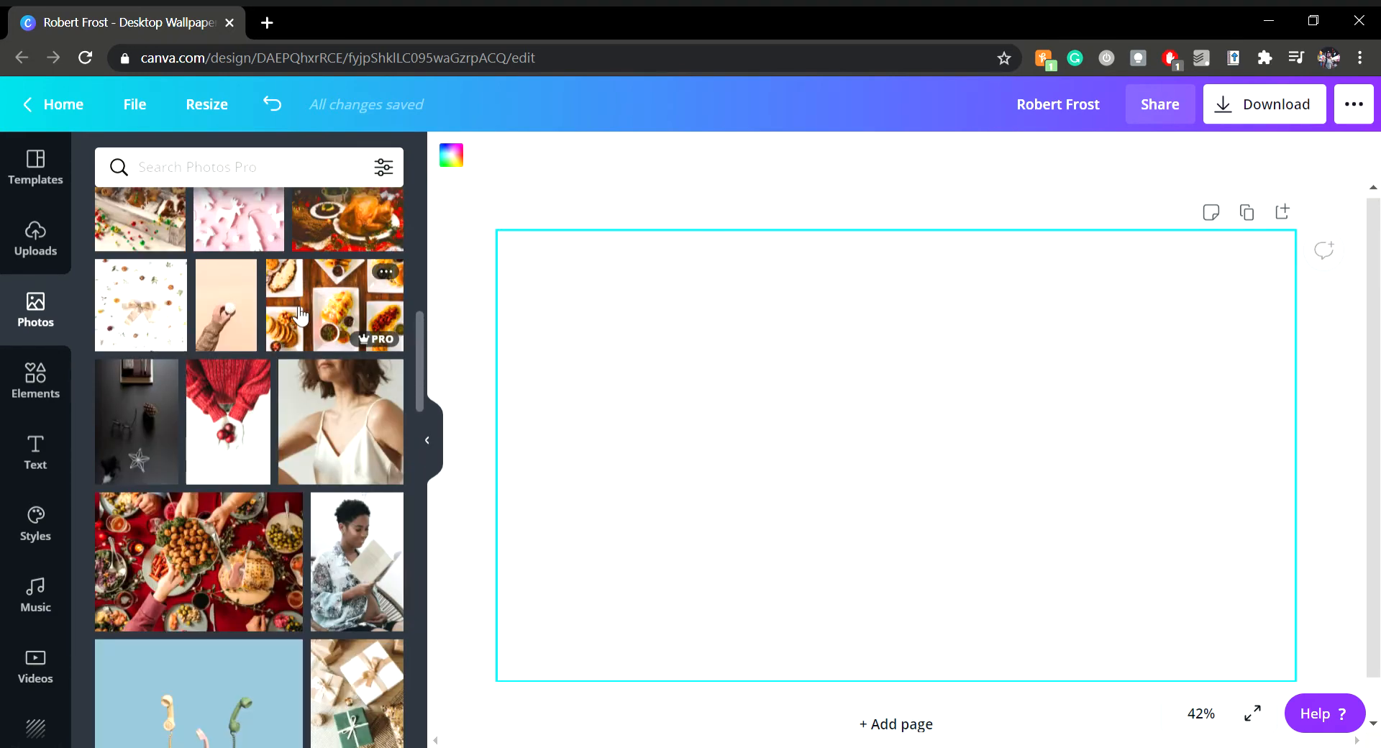
click(220, 167)
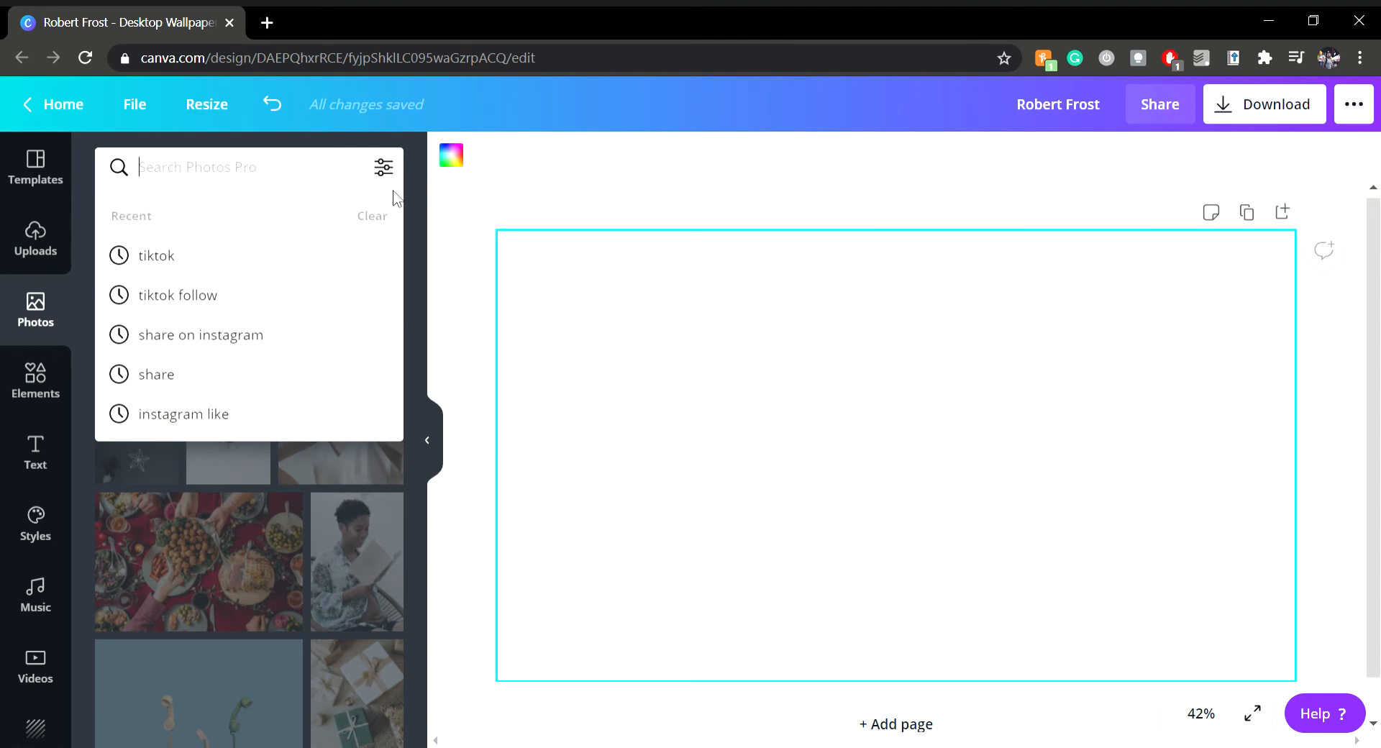
Search the photo library for 'landscape' and browse the results.
click(228, 167)
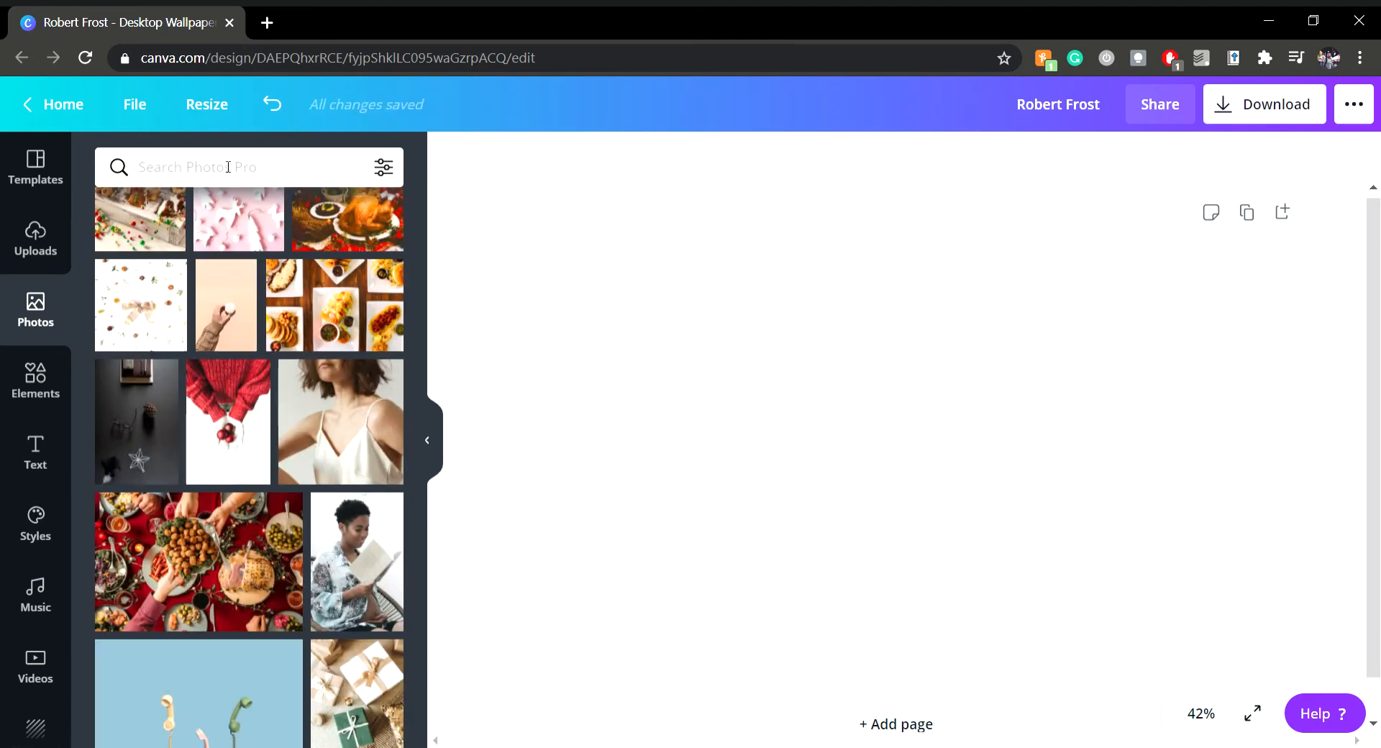
text(landscape)
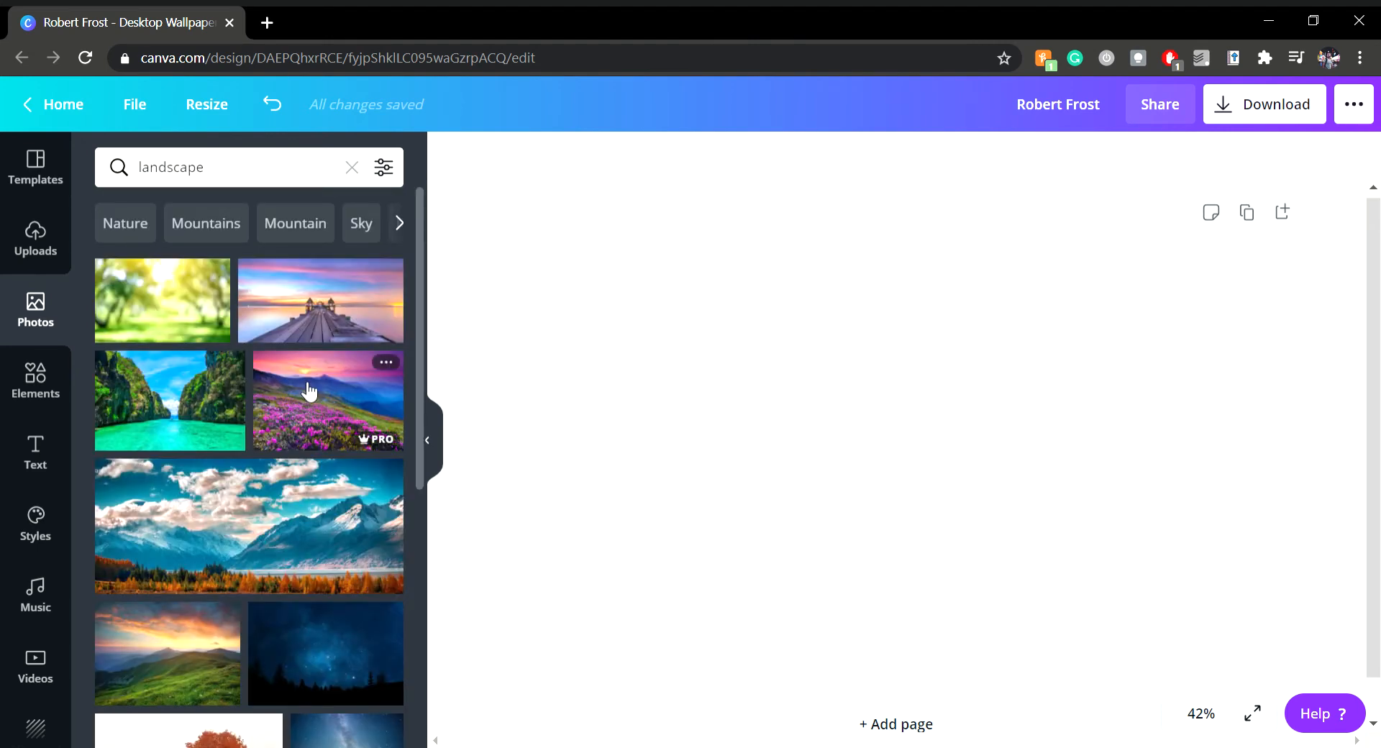
scroll(down, 3)
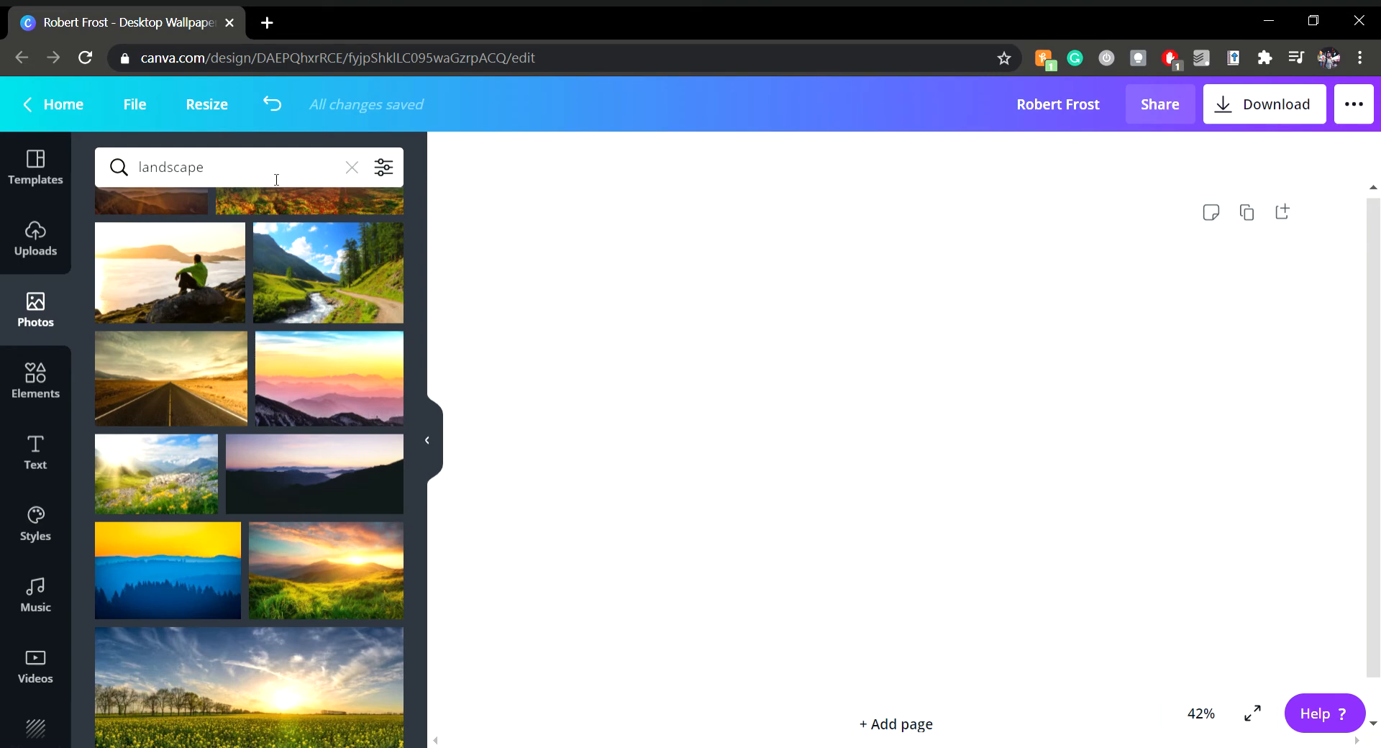
Refine the search to 'tropical landscape', browse those photos, then clear the search.
click(220, 167)
text(tropical )
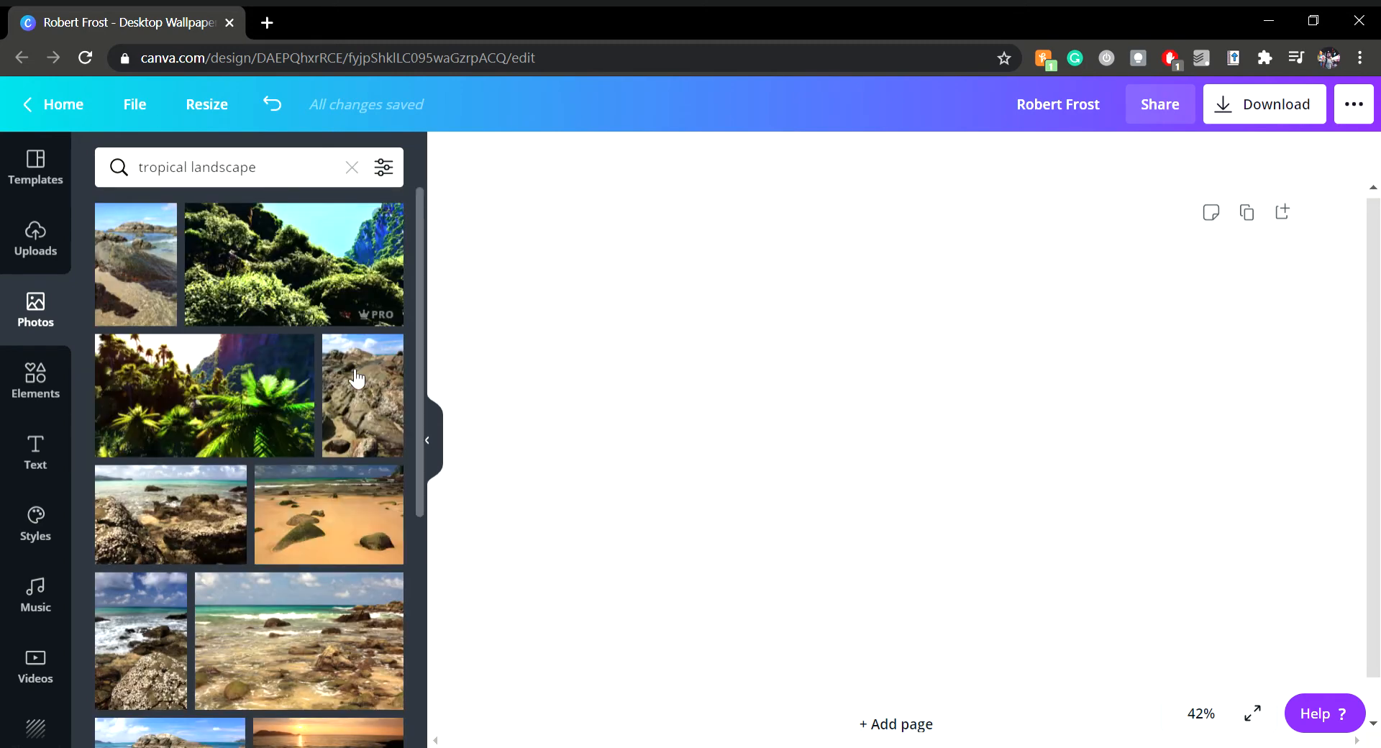
scroll(down, 3)
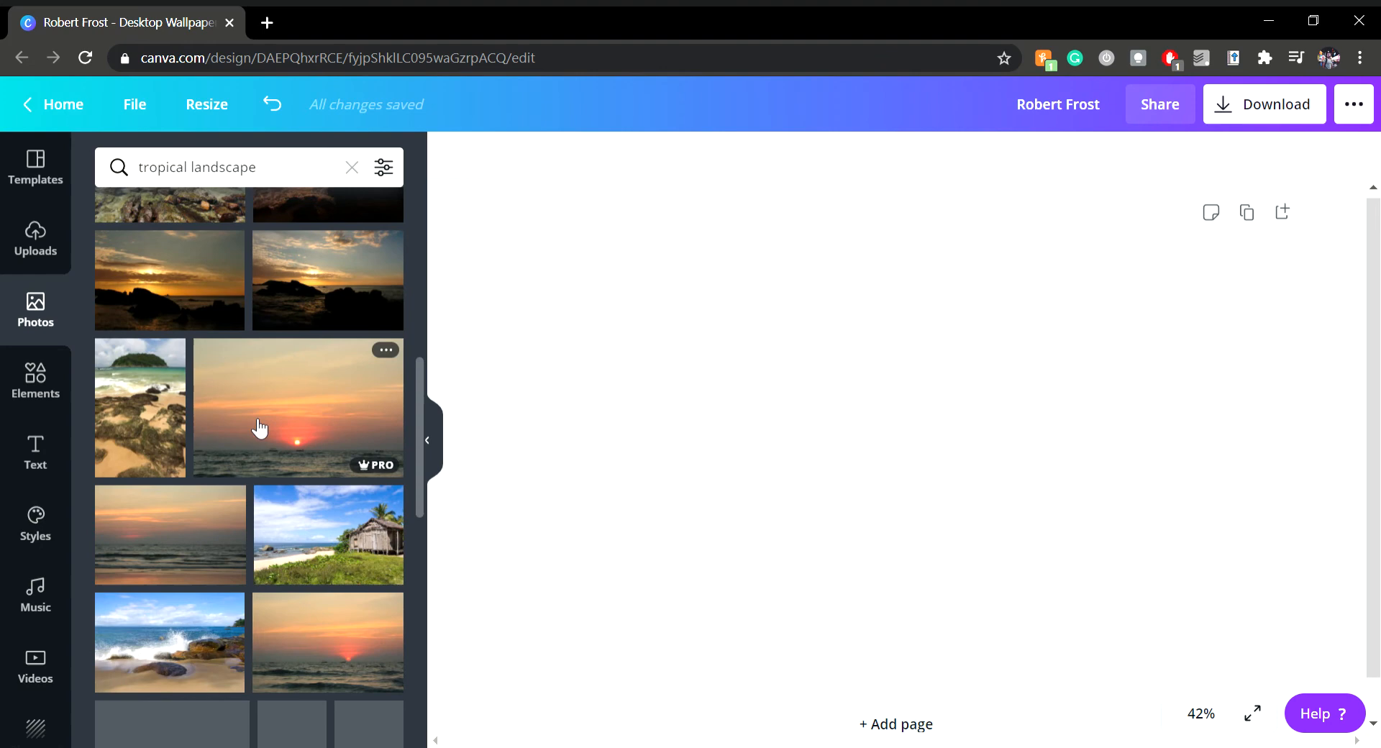
scroll(down, 3)
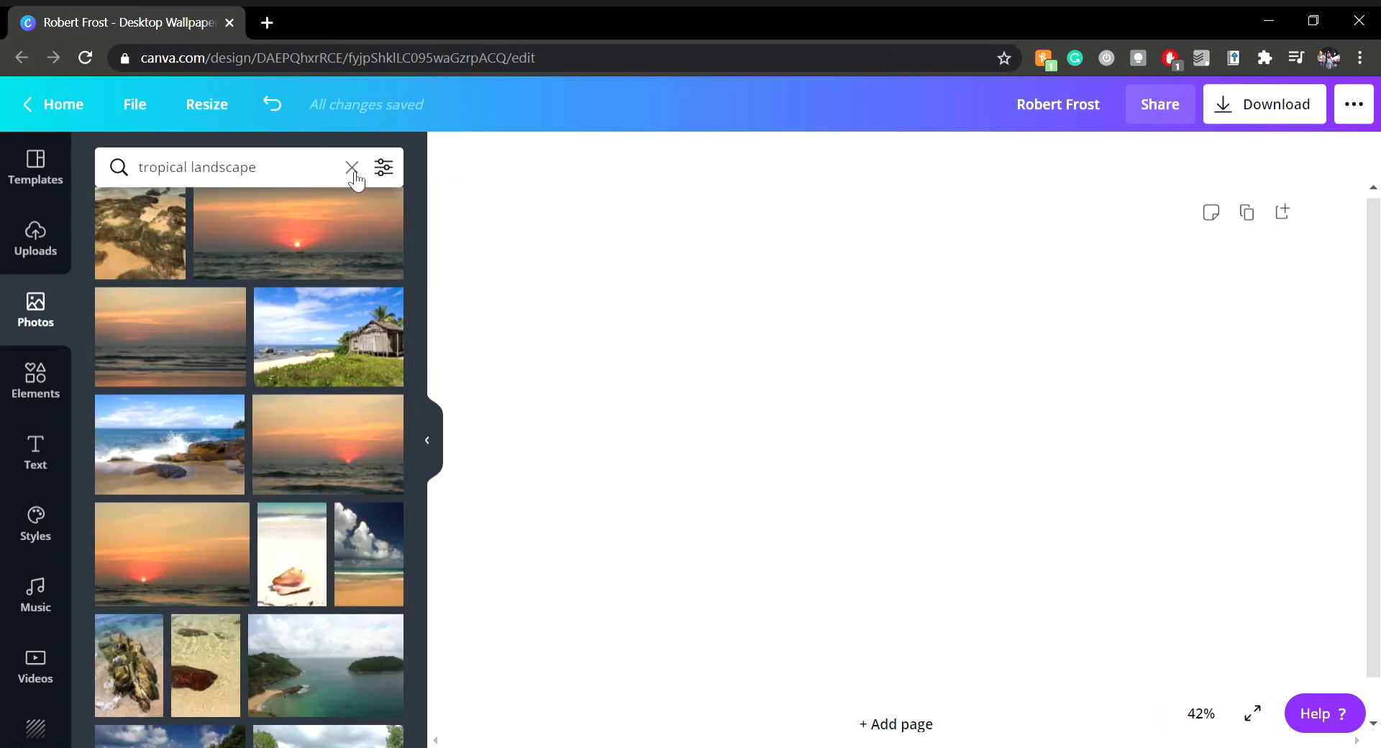
click(352, 167)
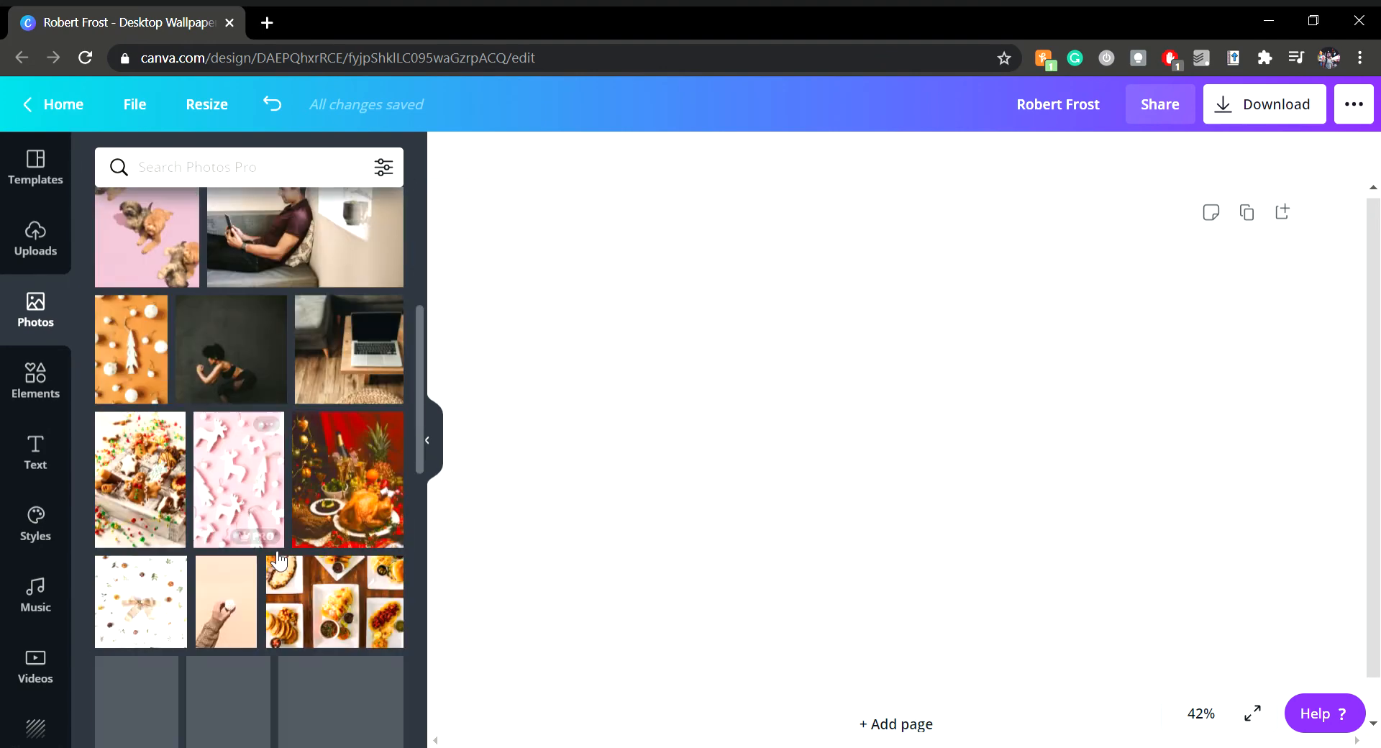
scroll(down, 3)
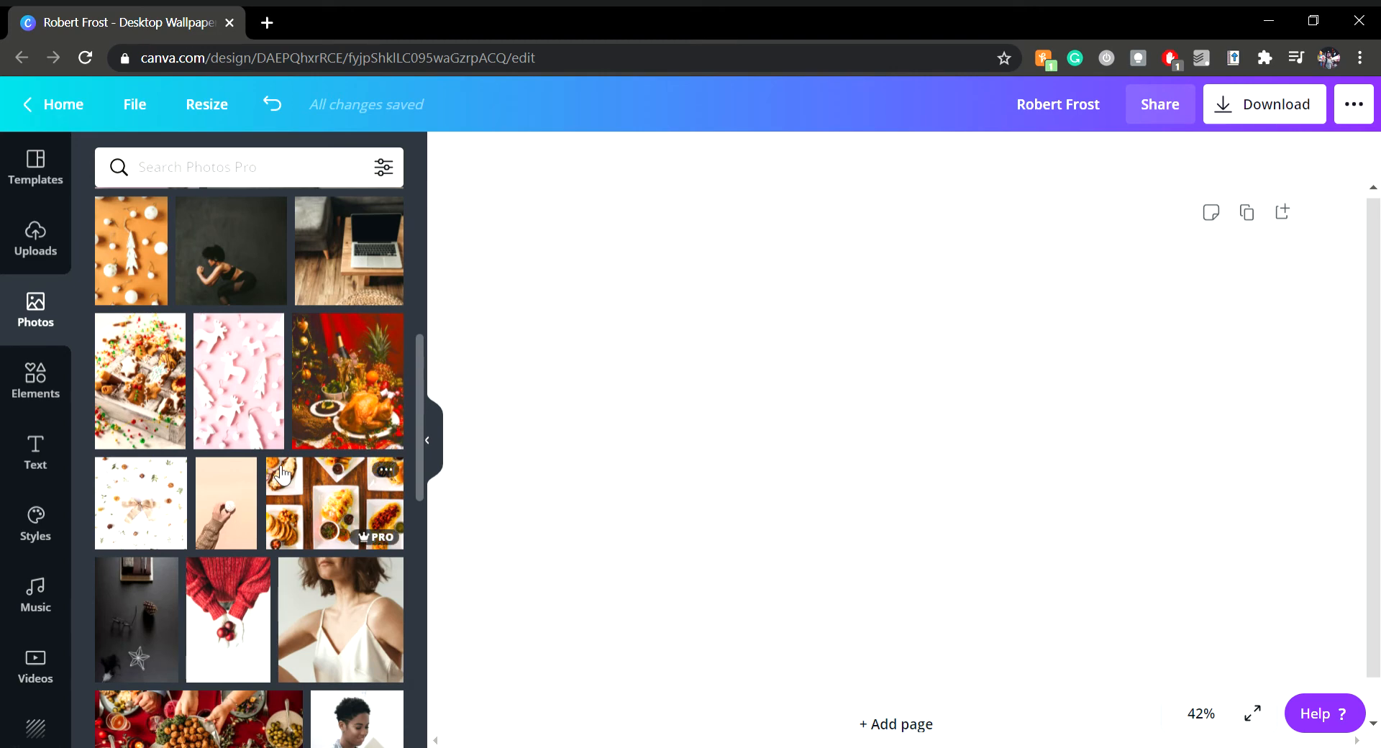
mouse_move(327, 507)
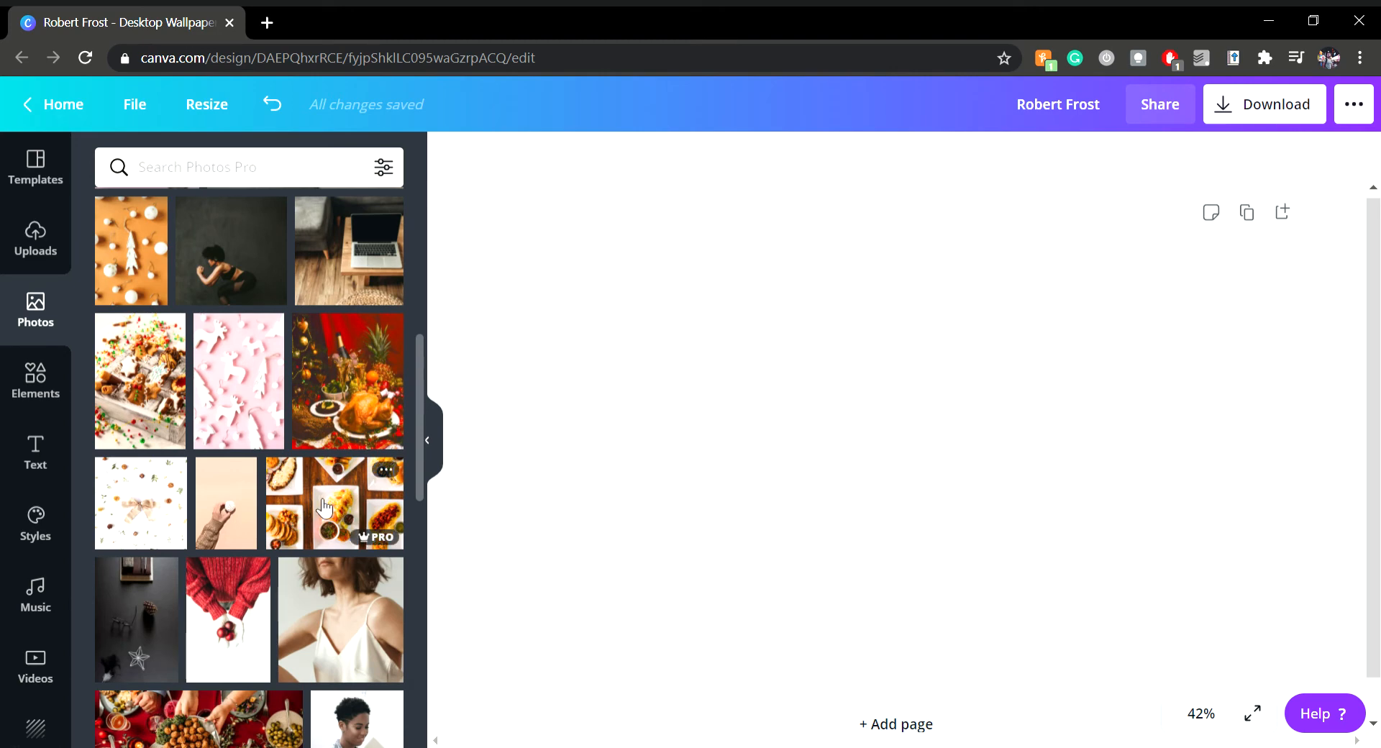
scroll(down, 3)
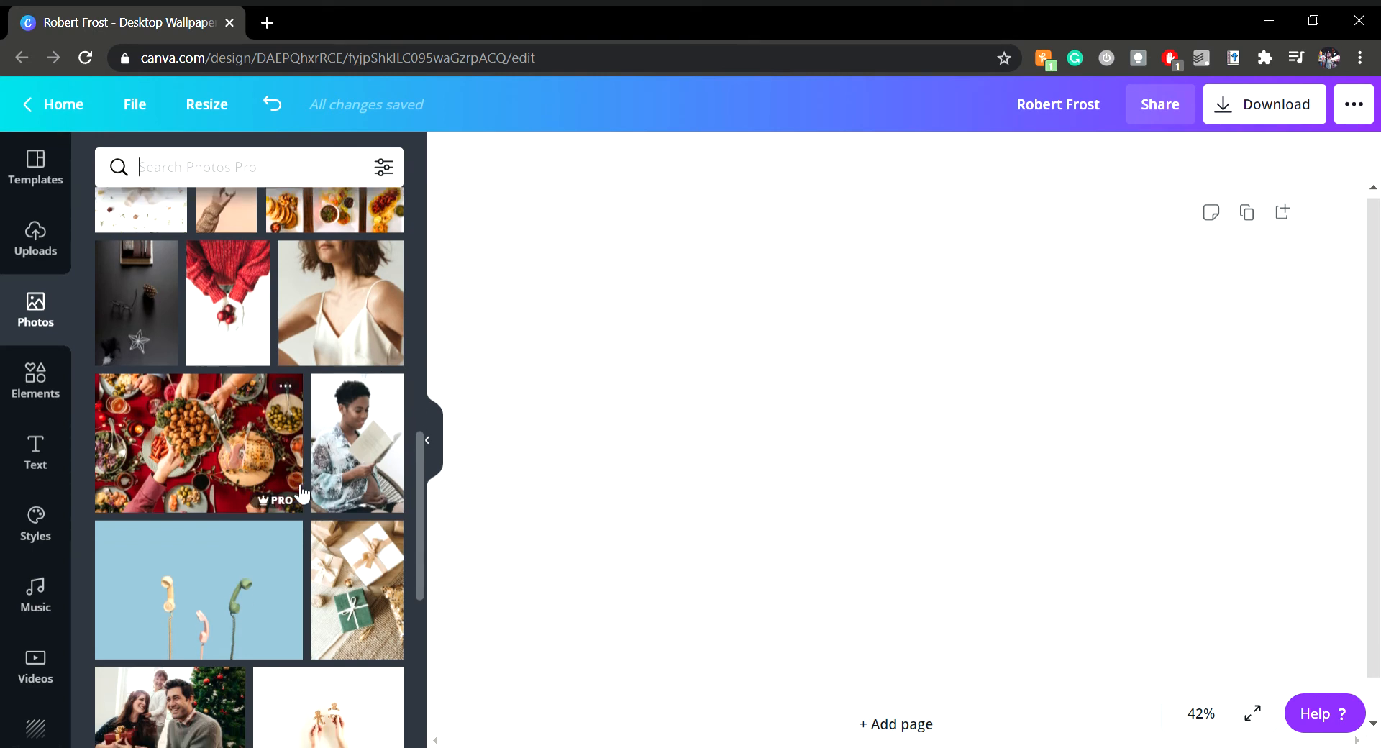
scroll(down, 3)
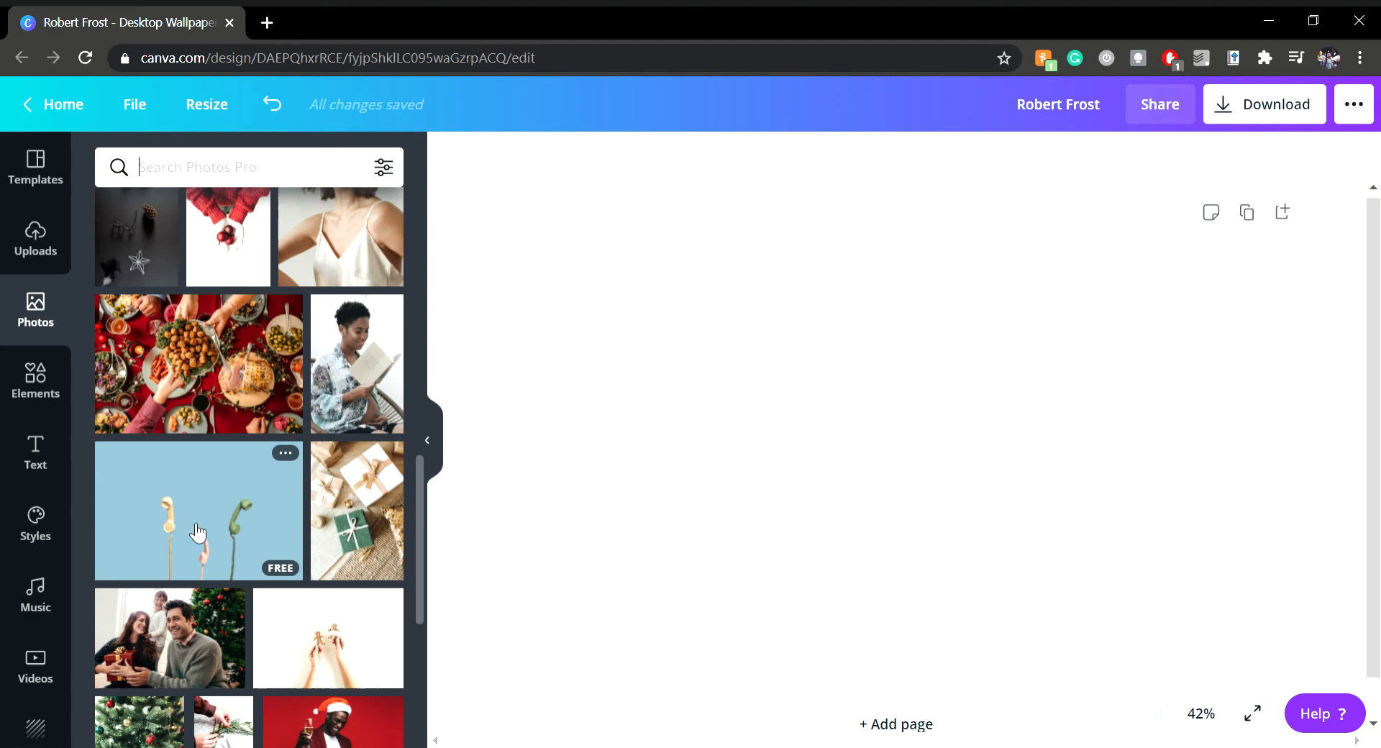
scroll(down, 3)
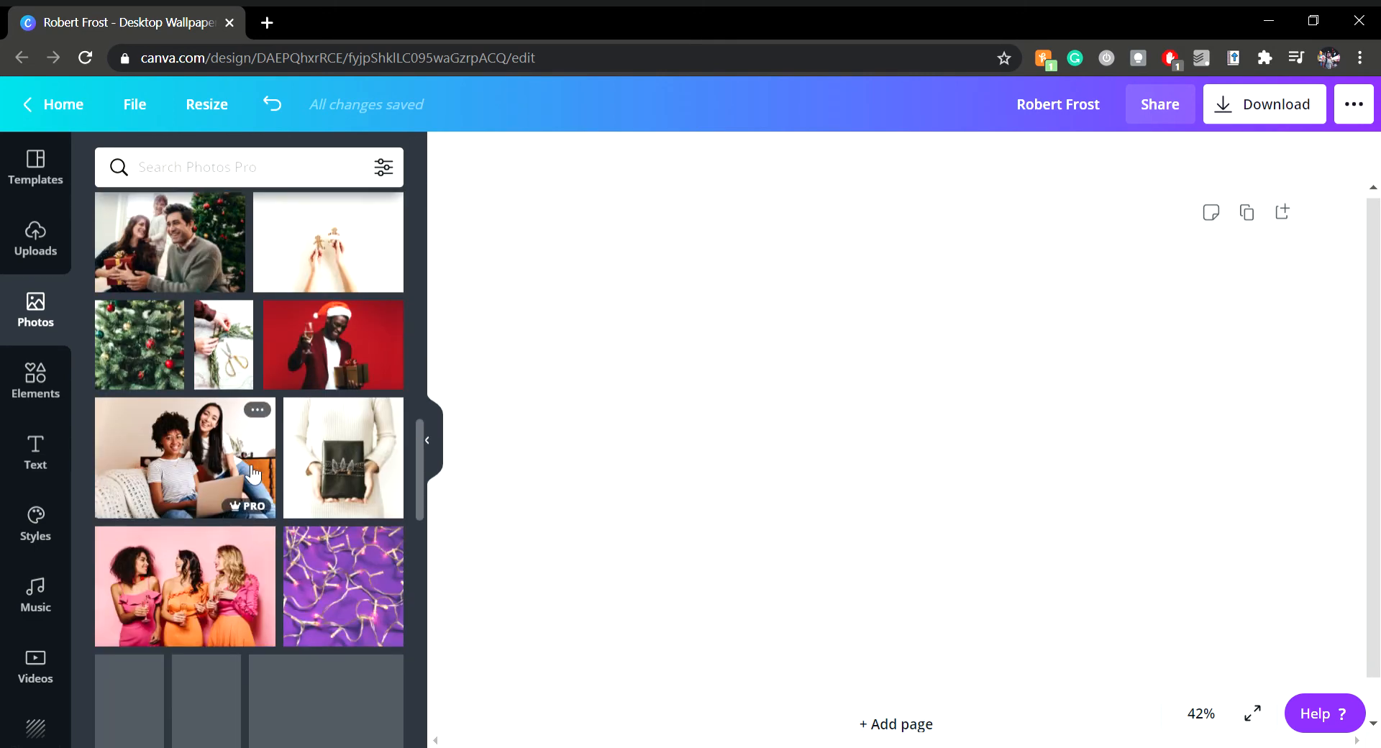
scroll(down, 3)
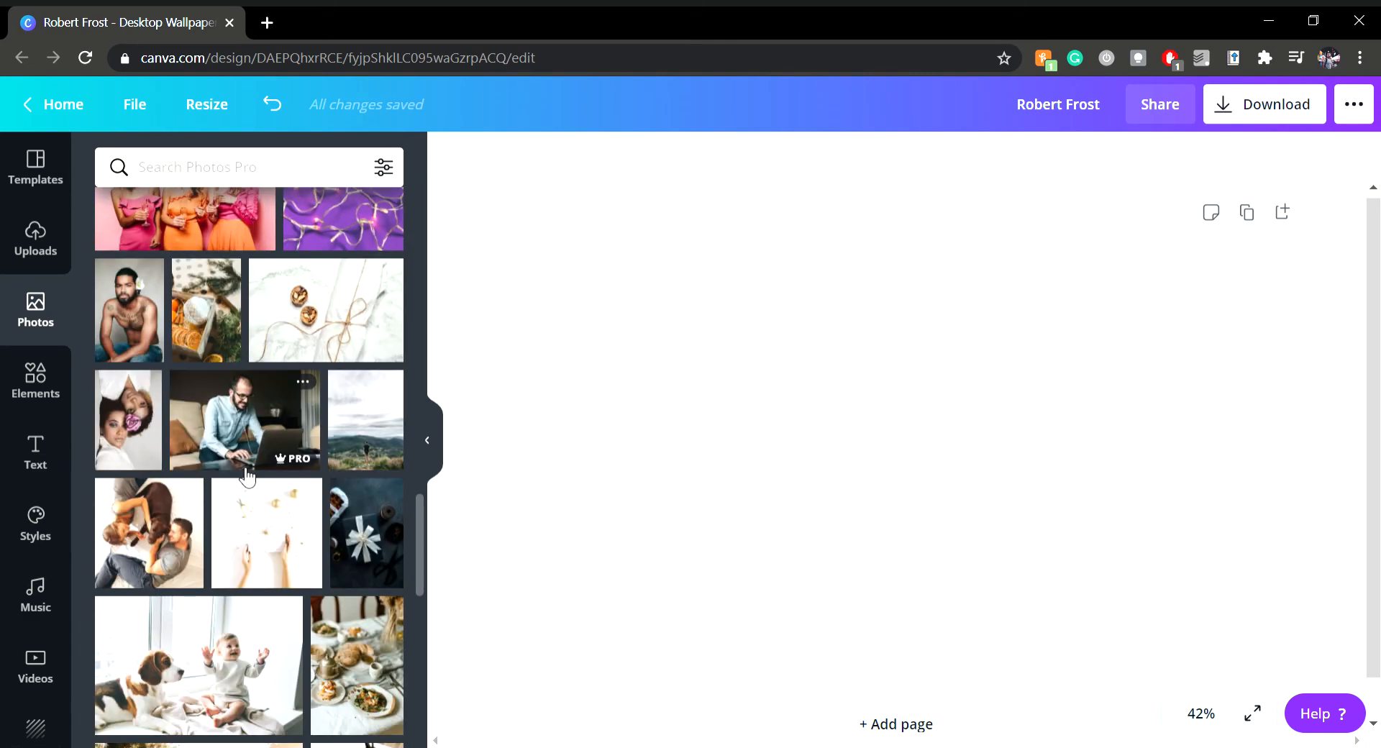
scroll(down, 3)
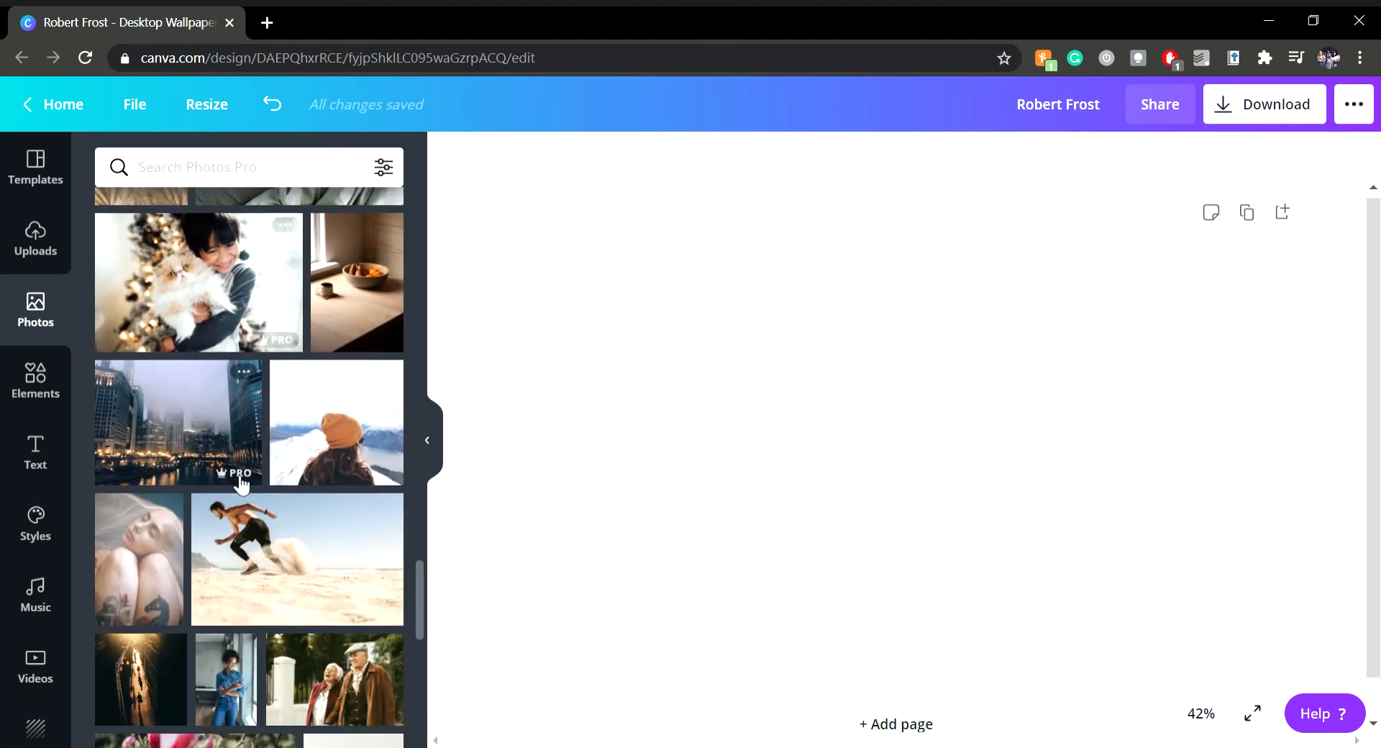
scroll(down, 3)
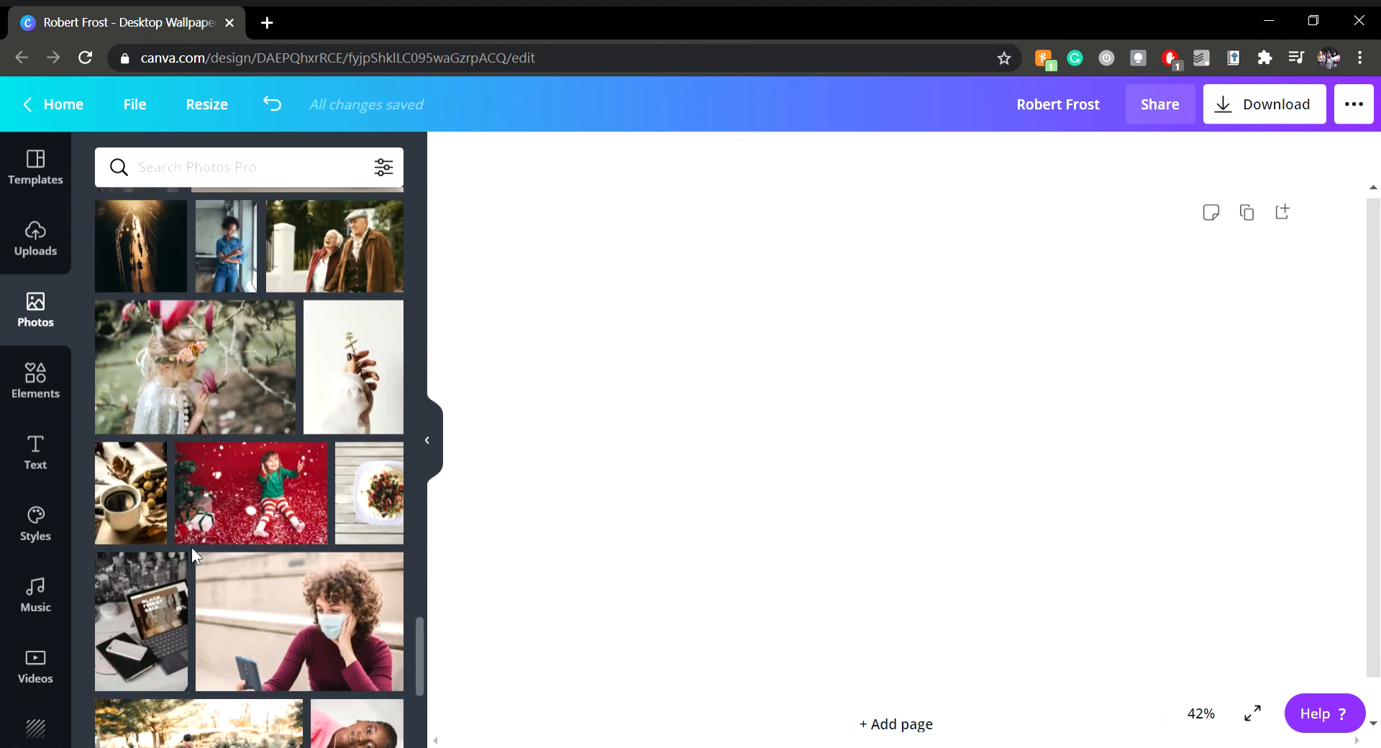
scroll(down, 3)
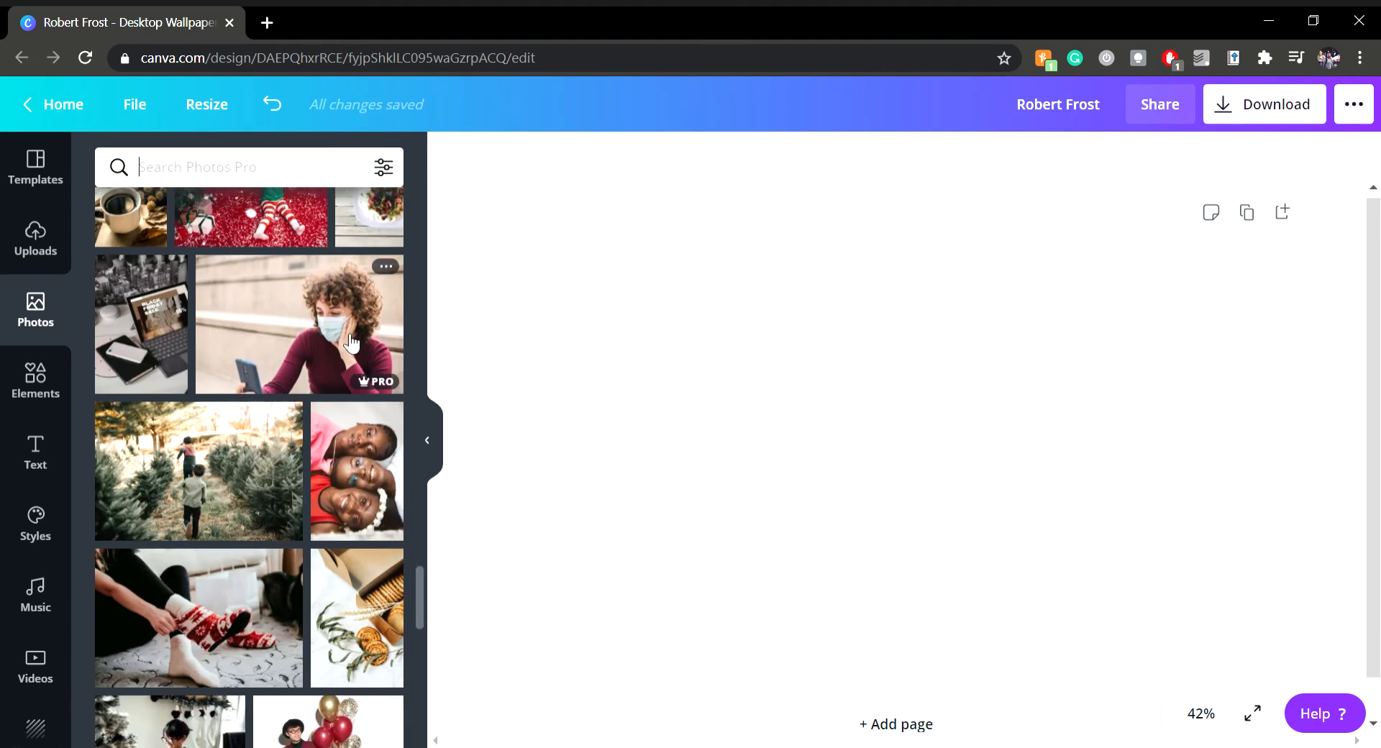
scroll(down, 3)
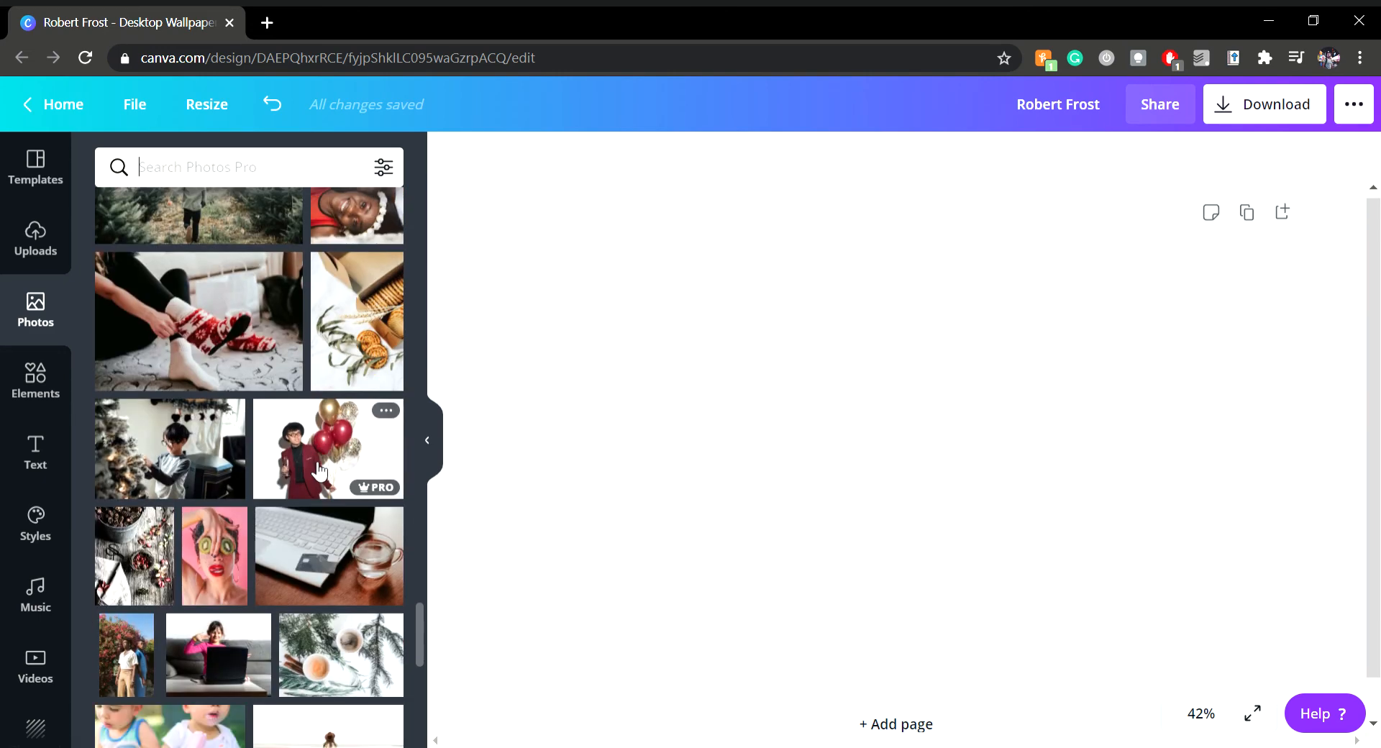
scroll(down, 3)
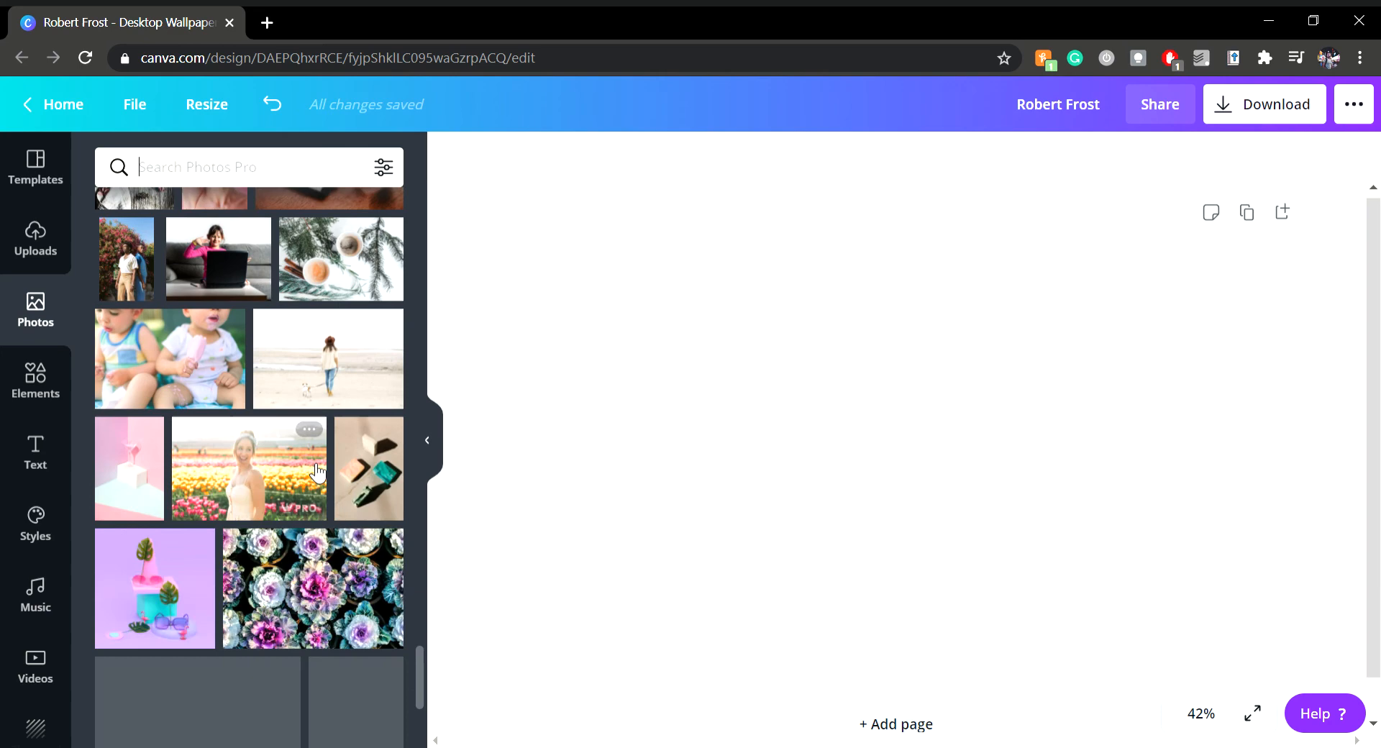
scroll(down, 3)
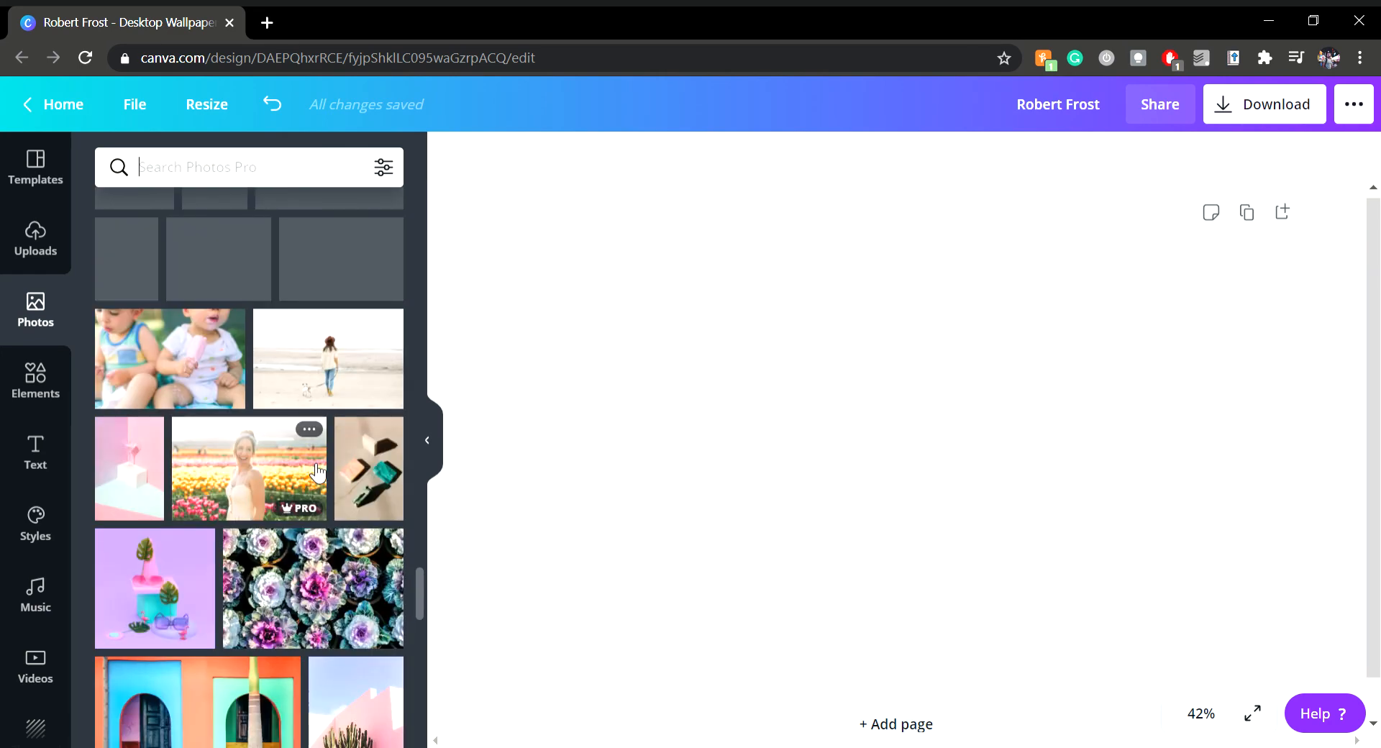
scroll(down, 3)
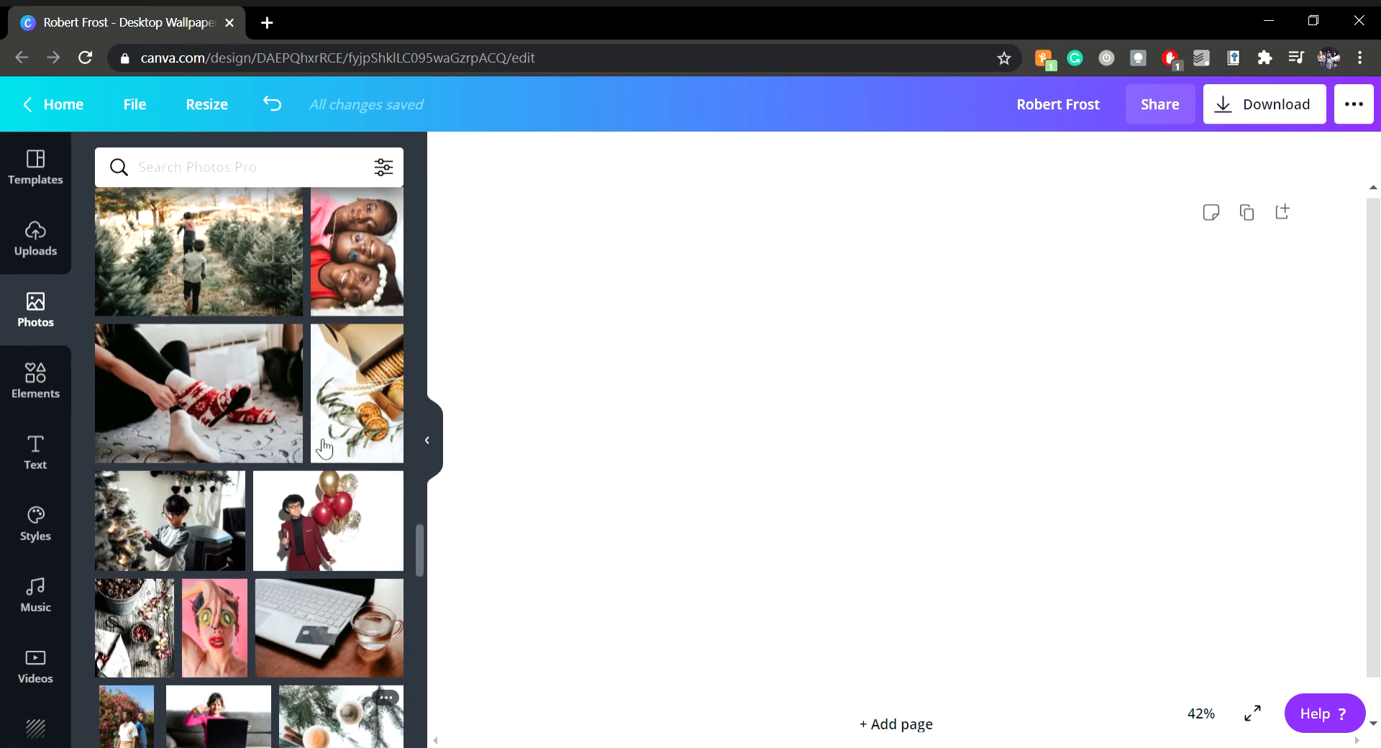
scroll(down, 3)
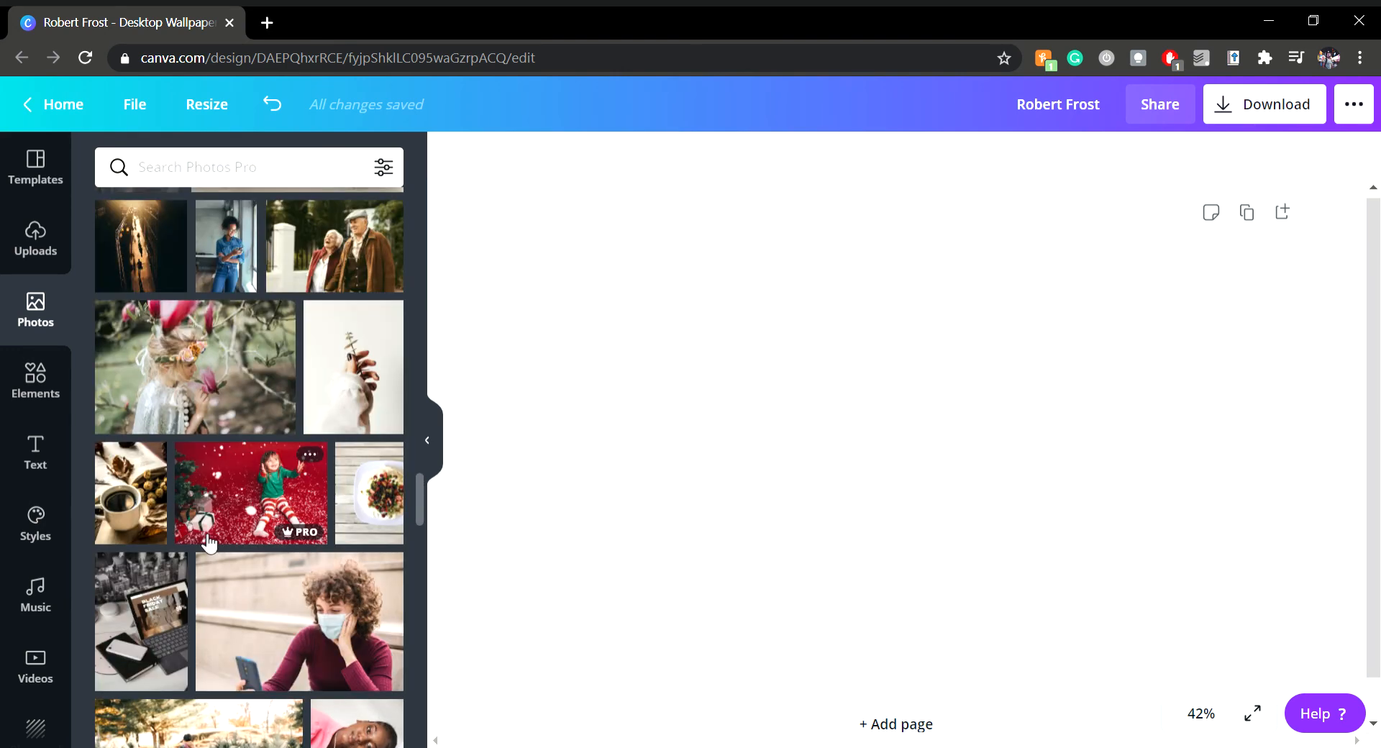
scroll(down, 3)
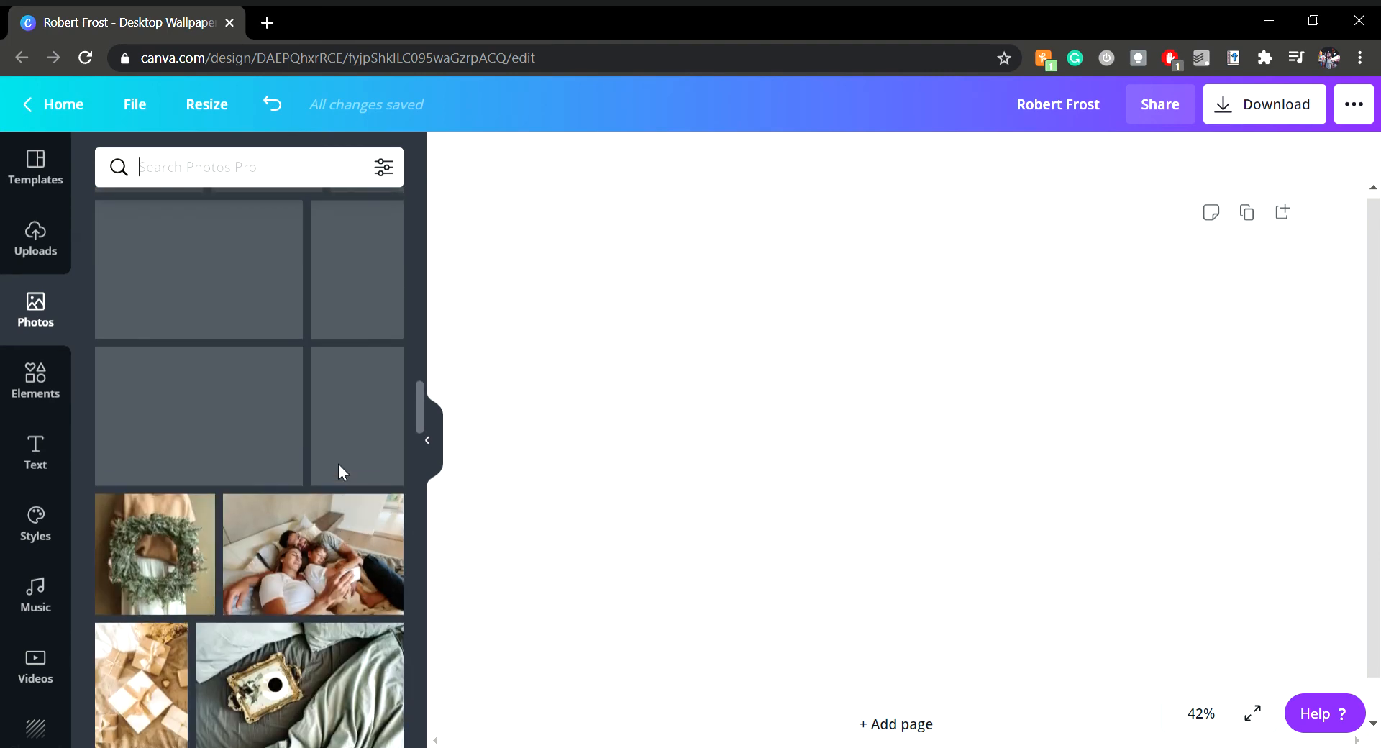
scroll(down, 3)
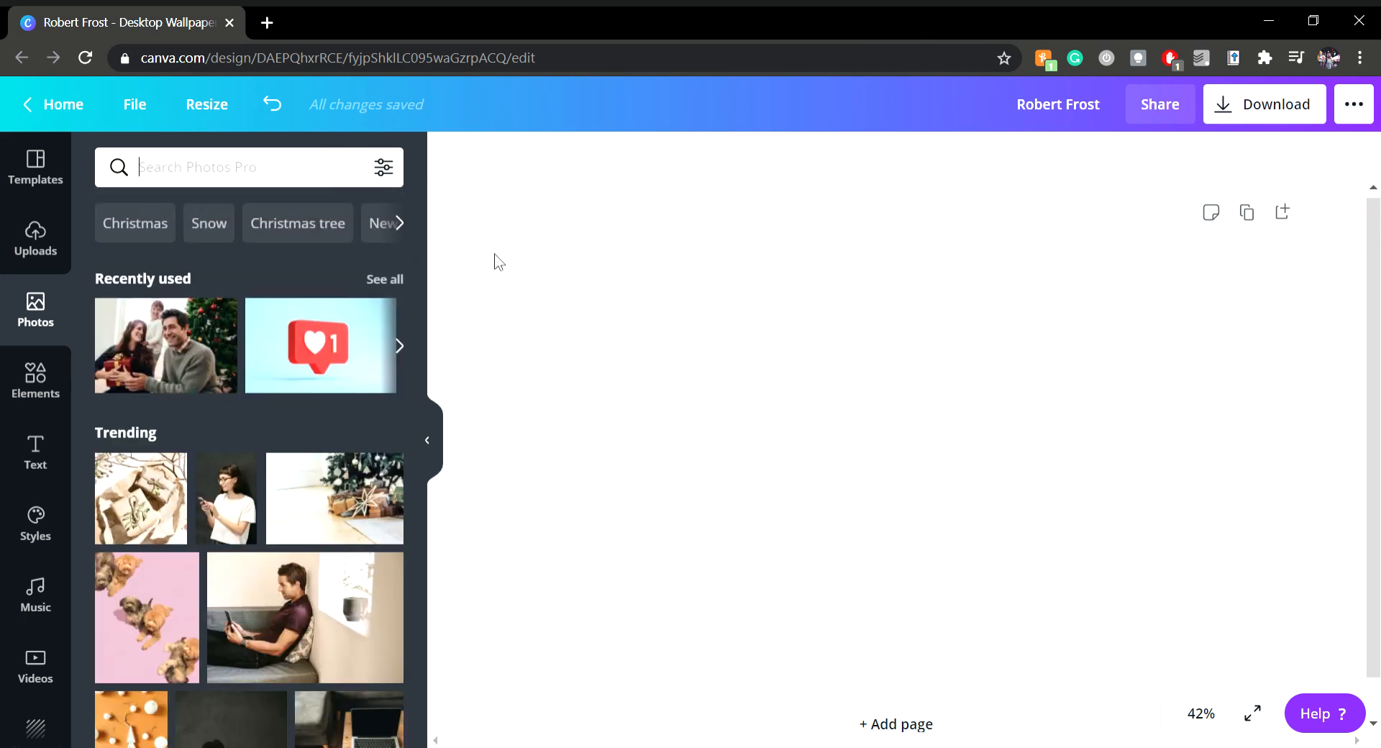
mouse_move(489, 254)
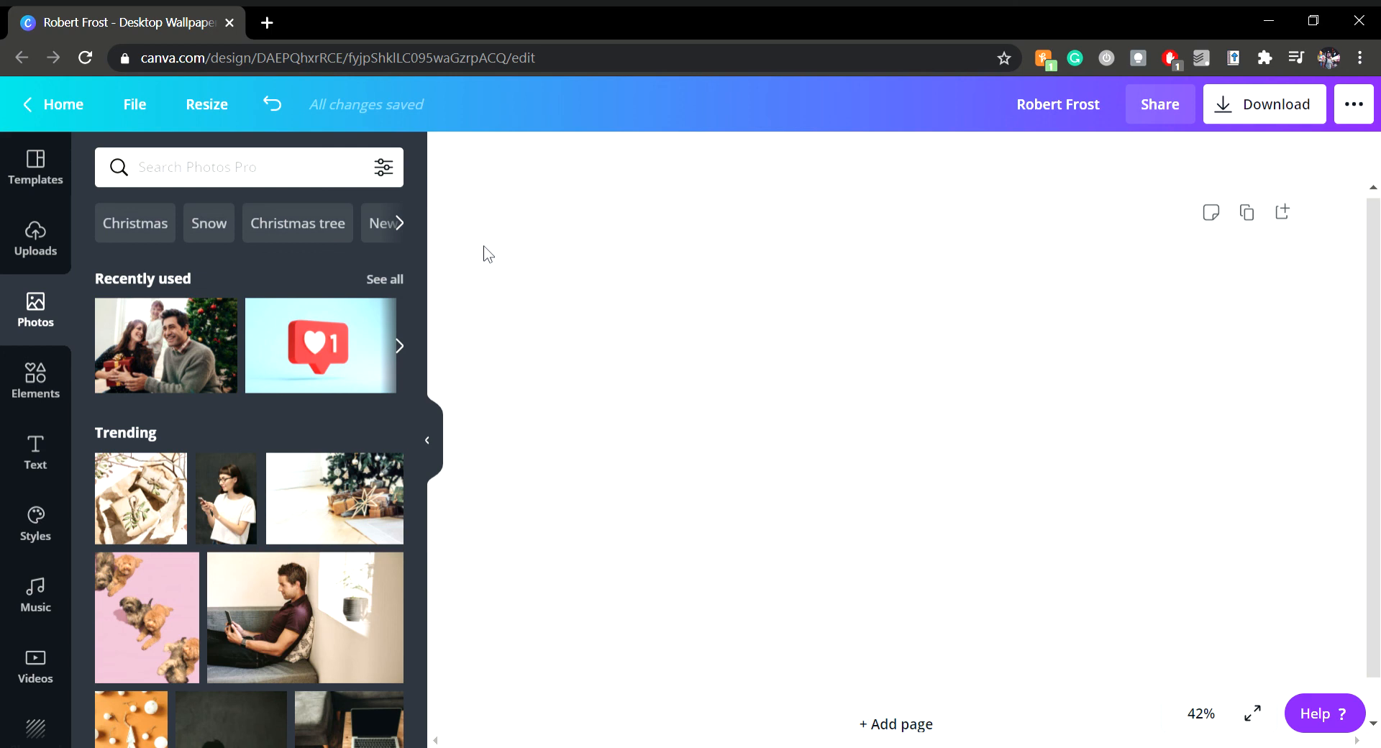
click(199, 167)
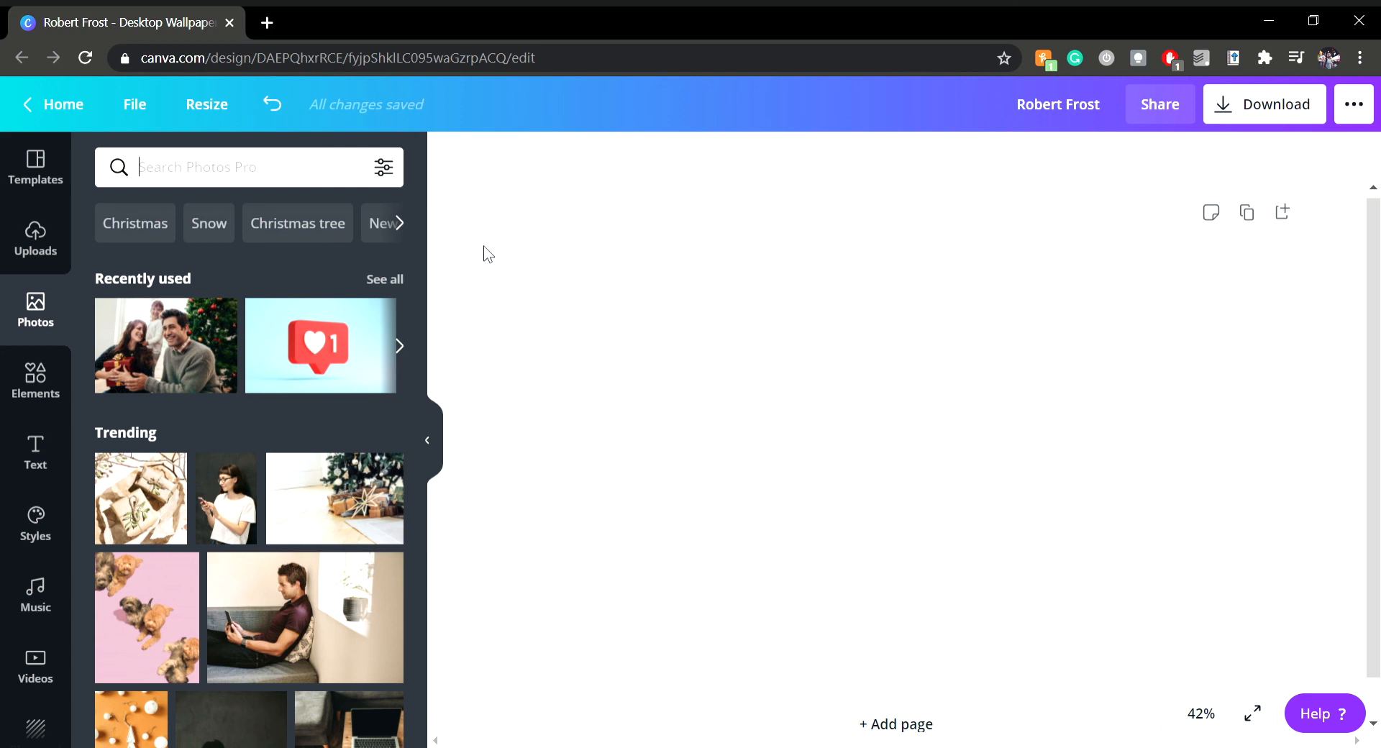